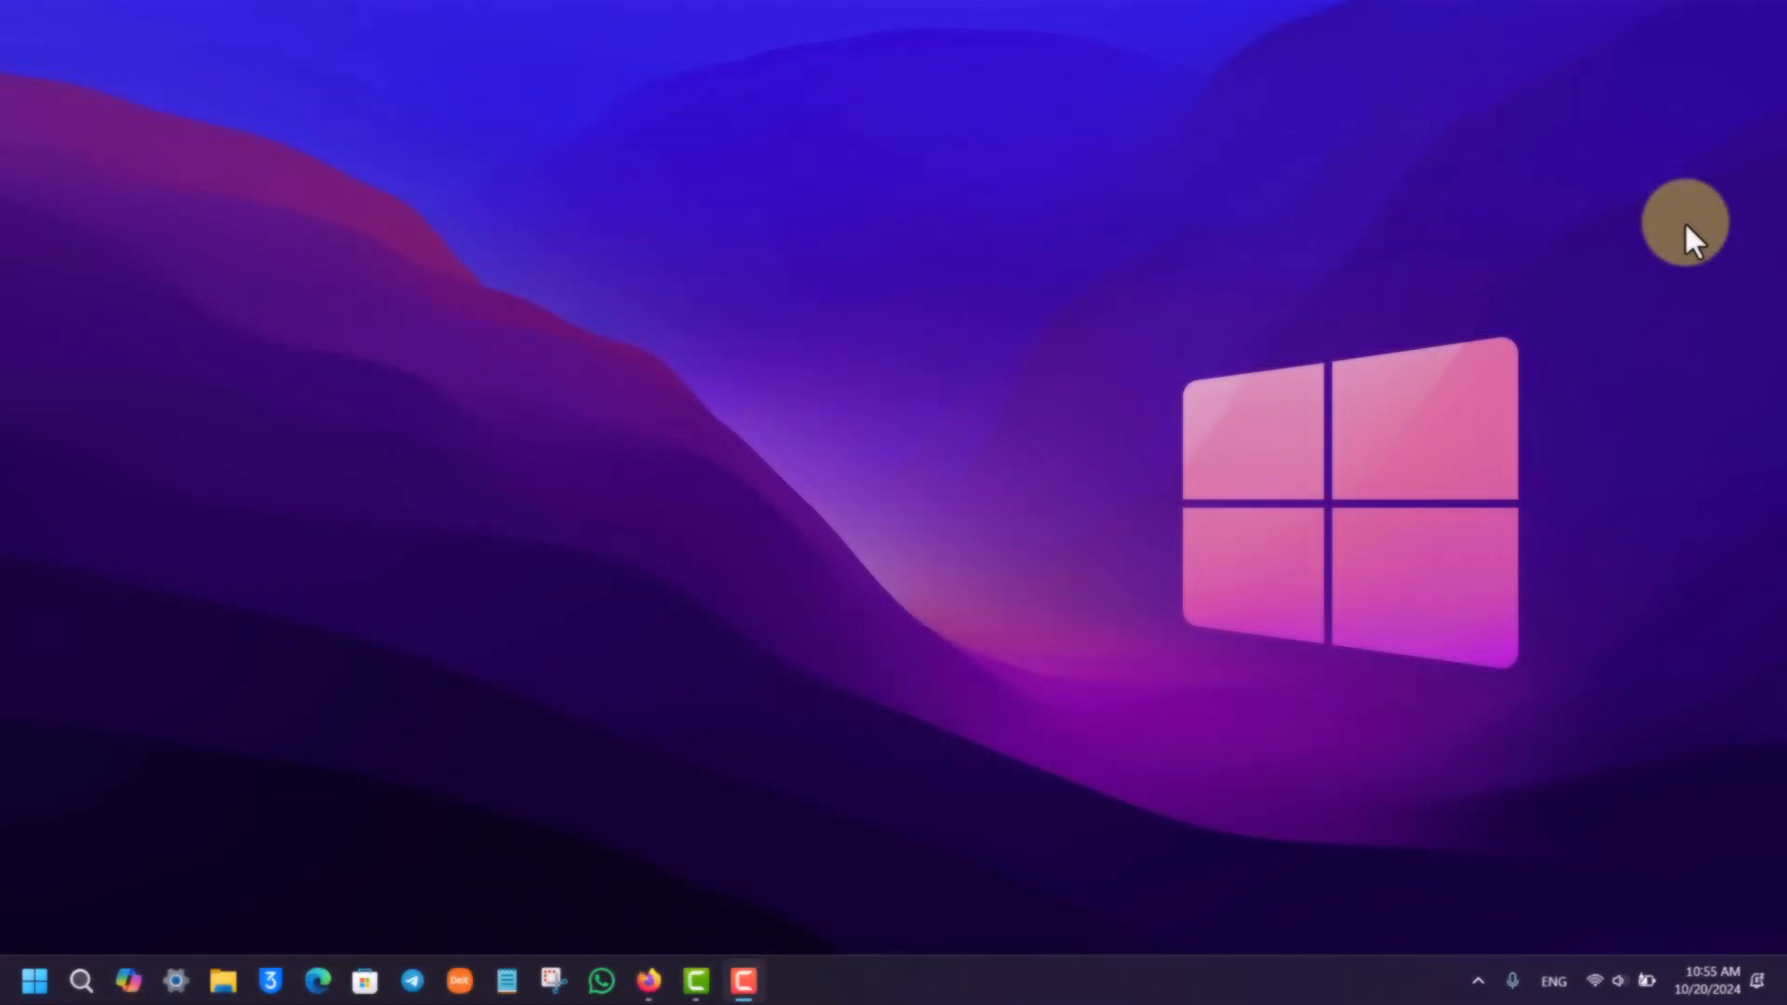
pyautogui.moveTo(968, 626)
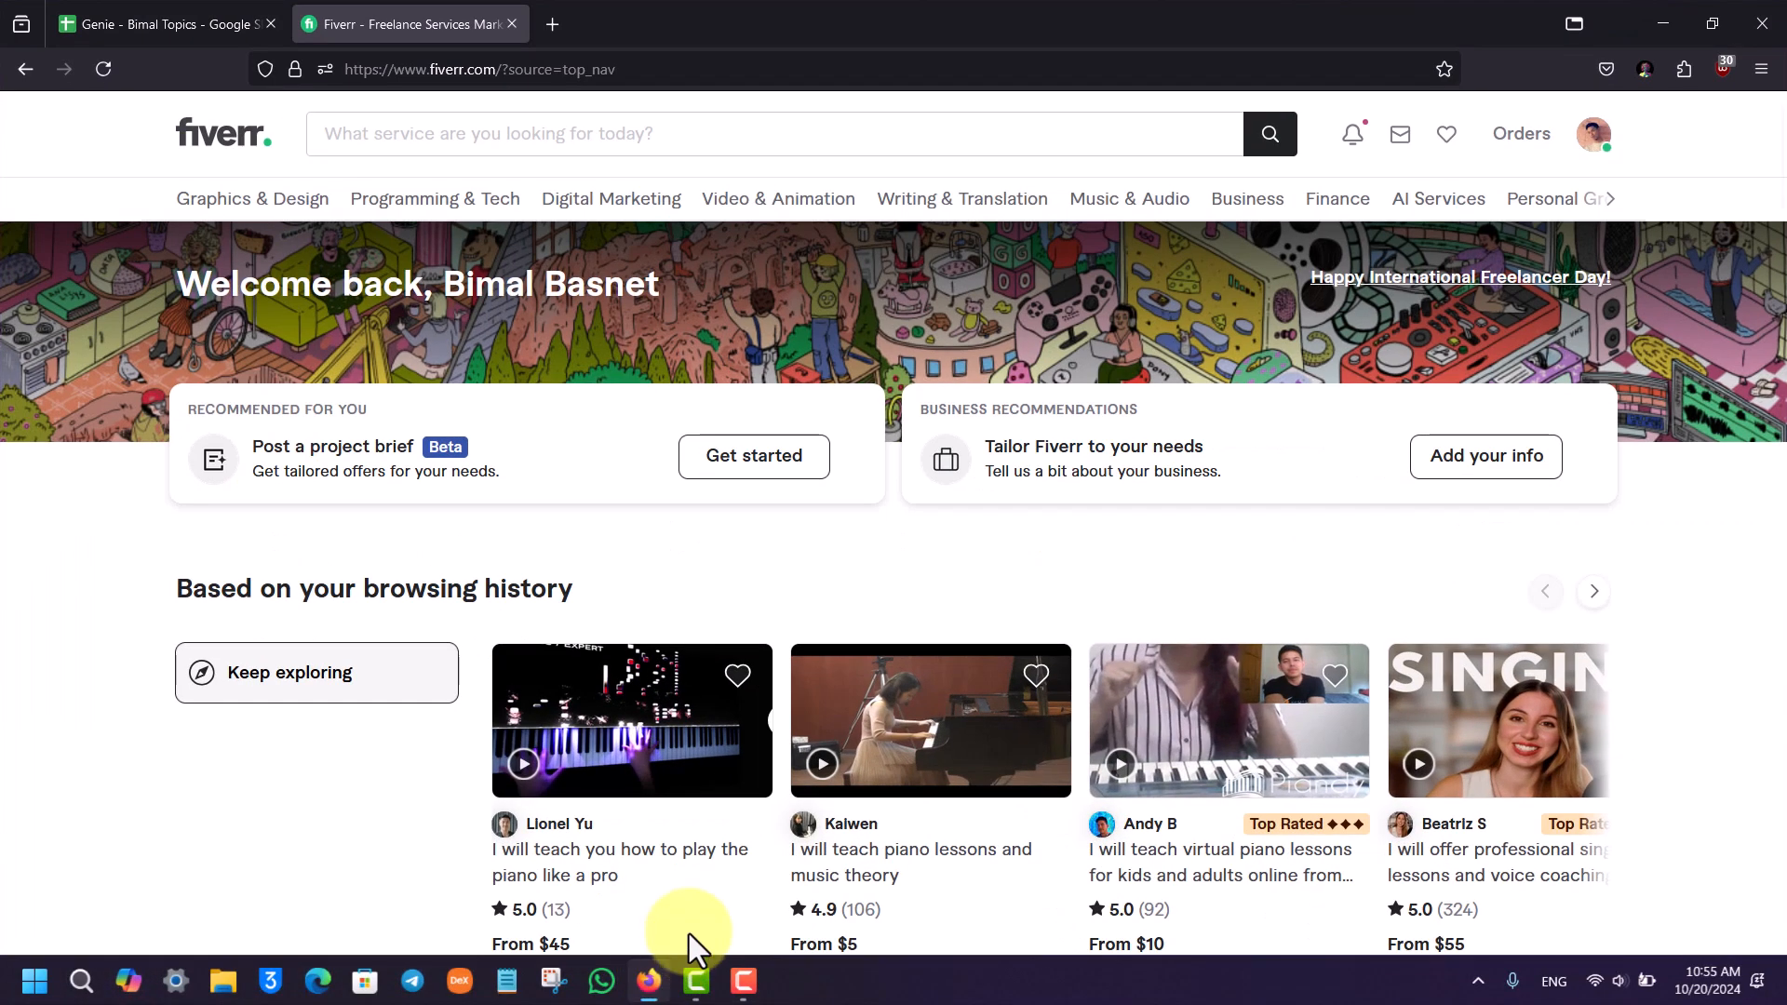
pyautogui.moveTo(120, 598)
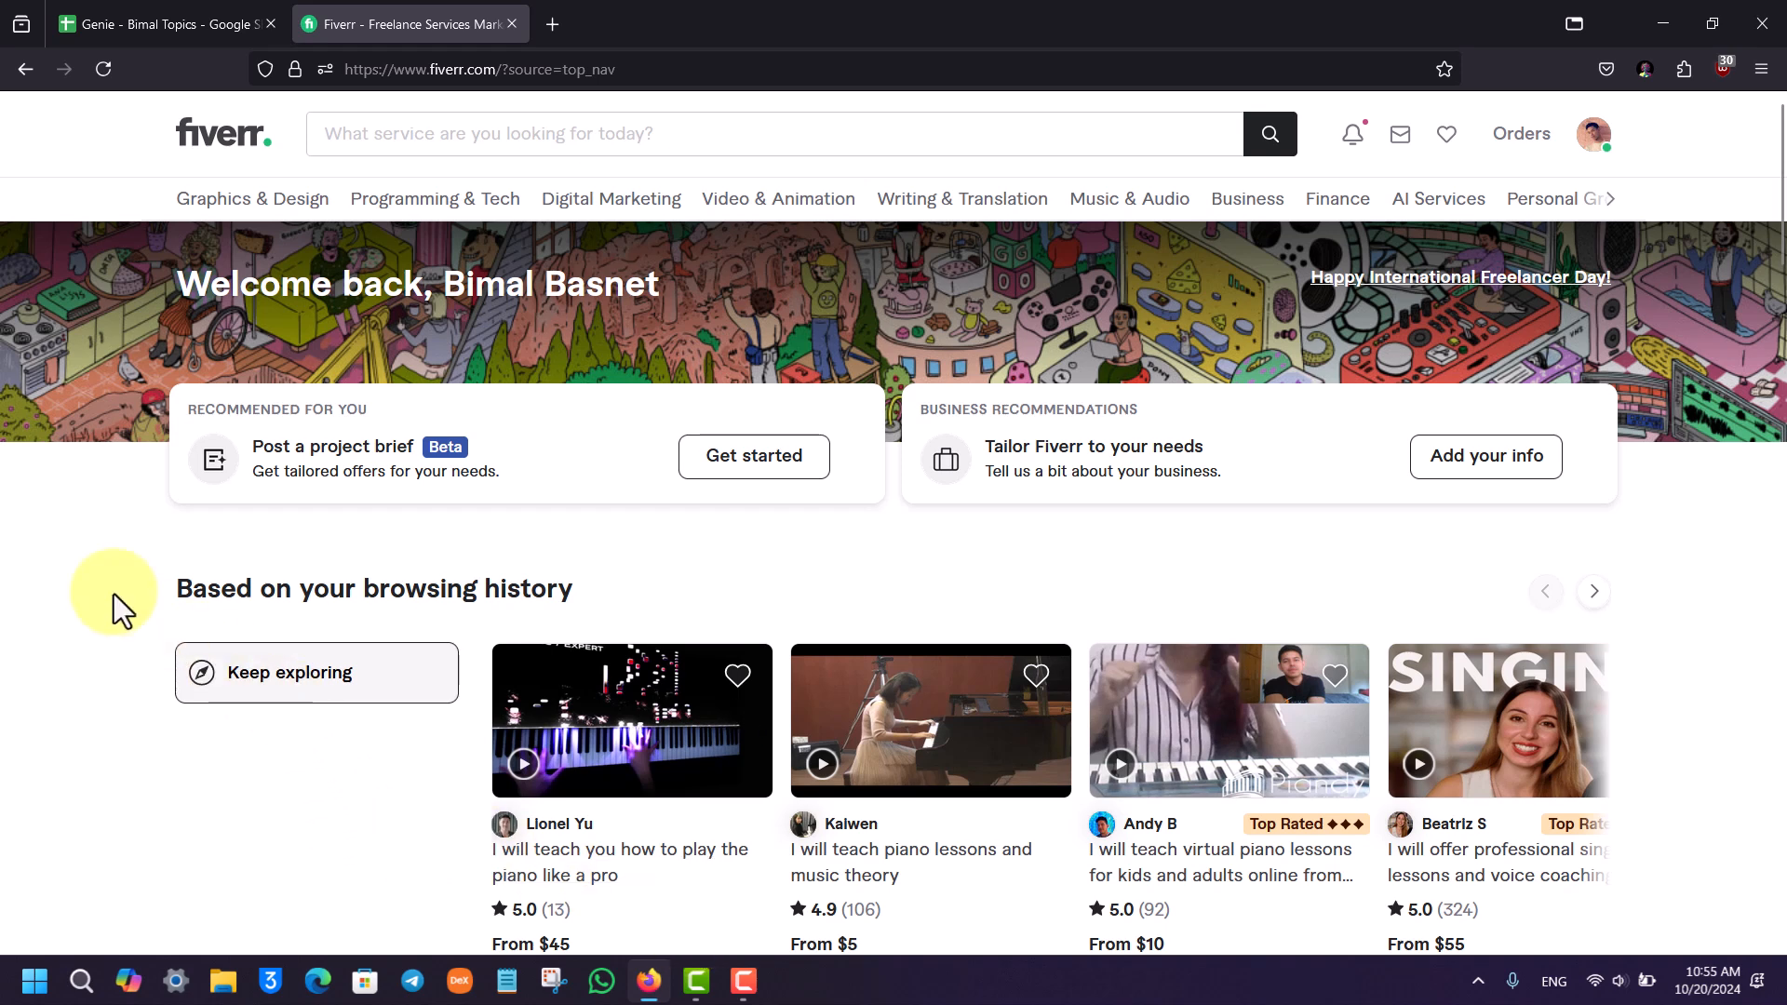
pyautogui.moveTo(1452, 376)
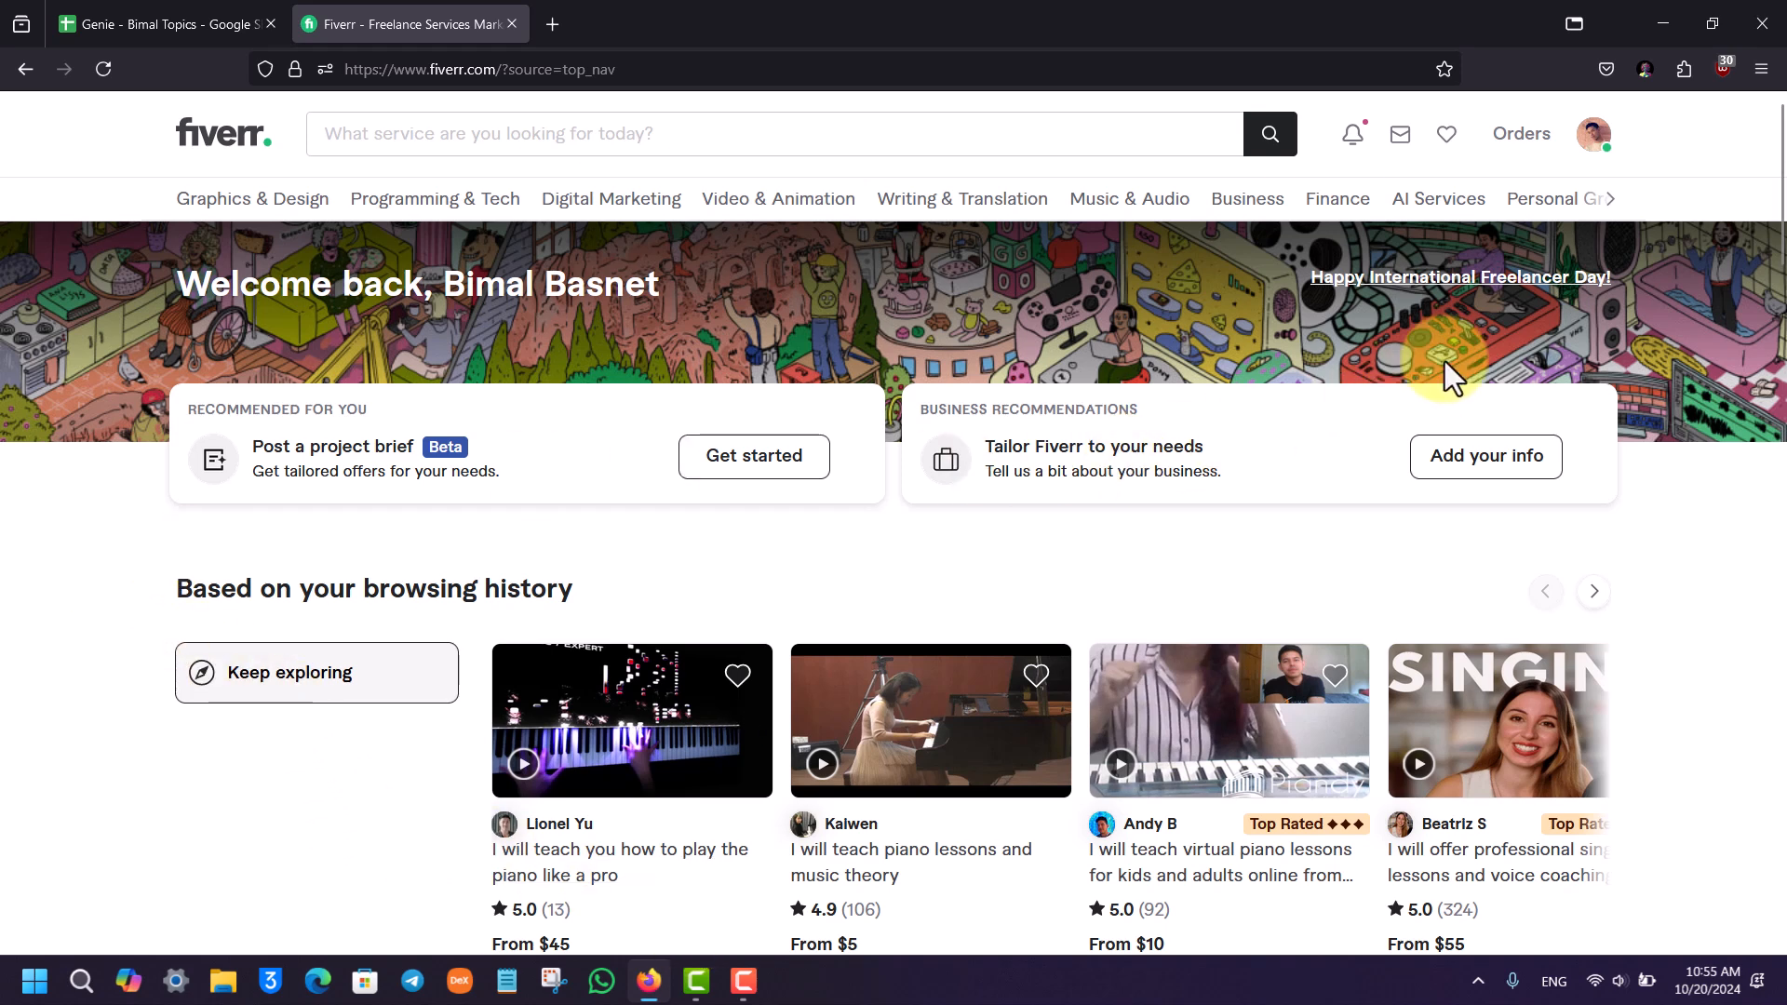
# Open the Fiverr account menu from the profile avatar.
pyautogui.click(1593, 133)
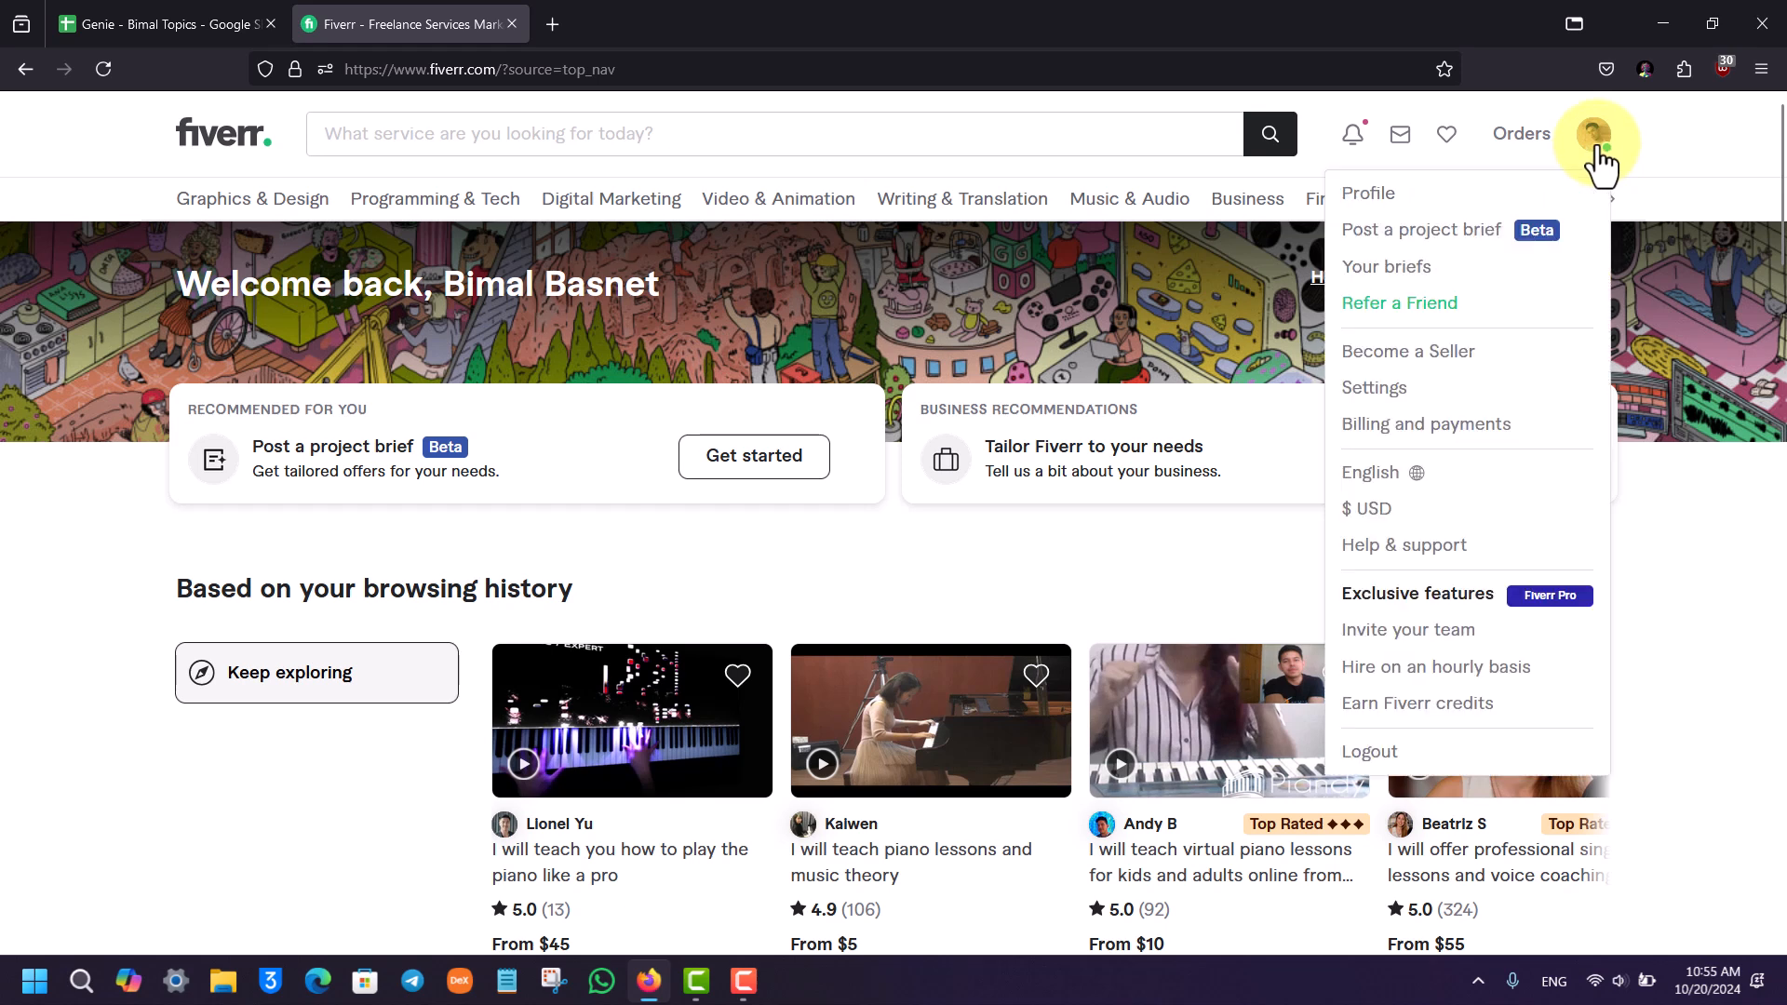
pyautogui.moveTo(1462, 405)
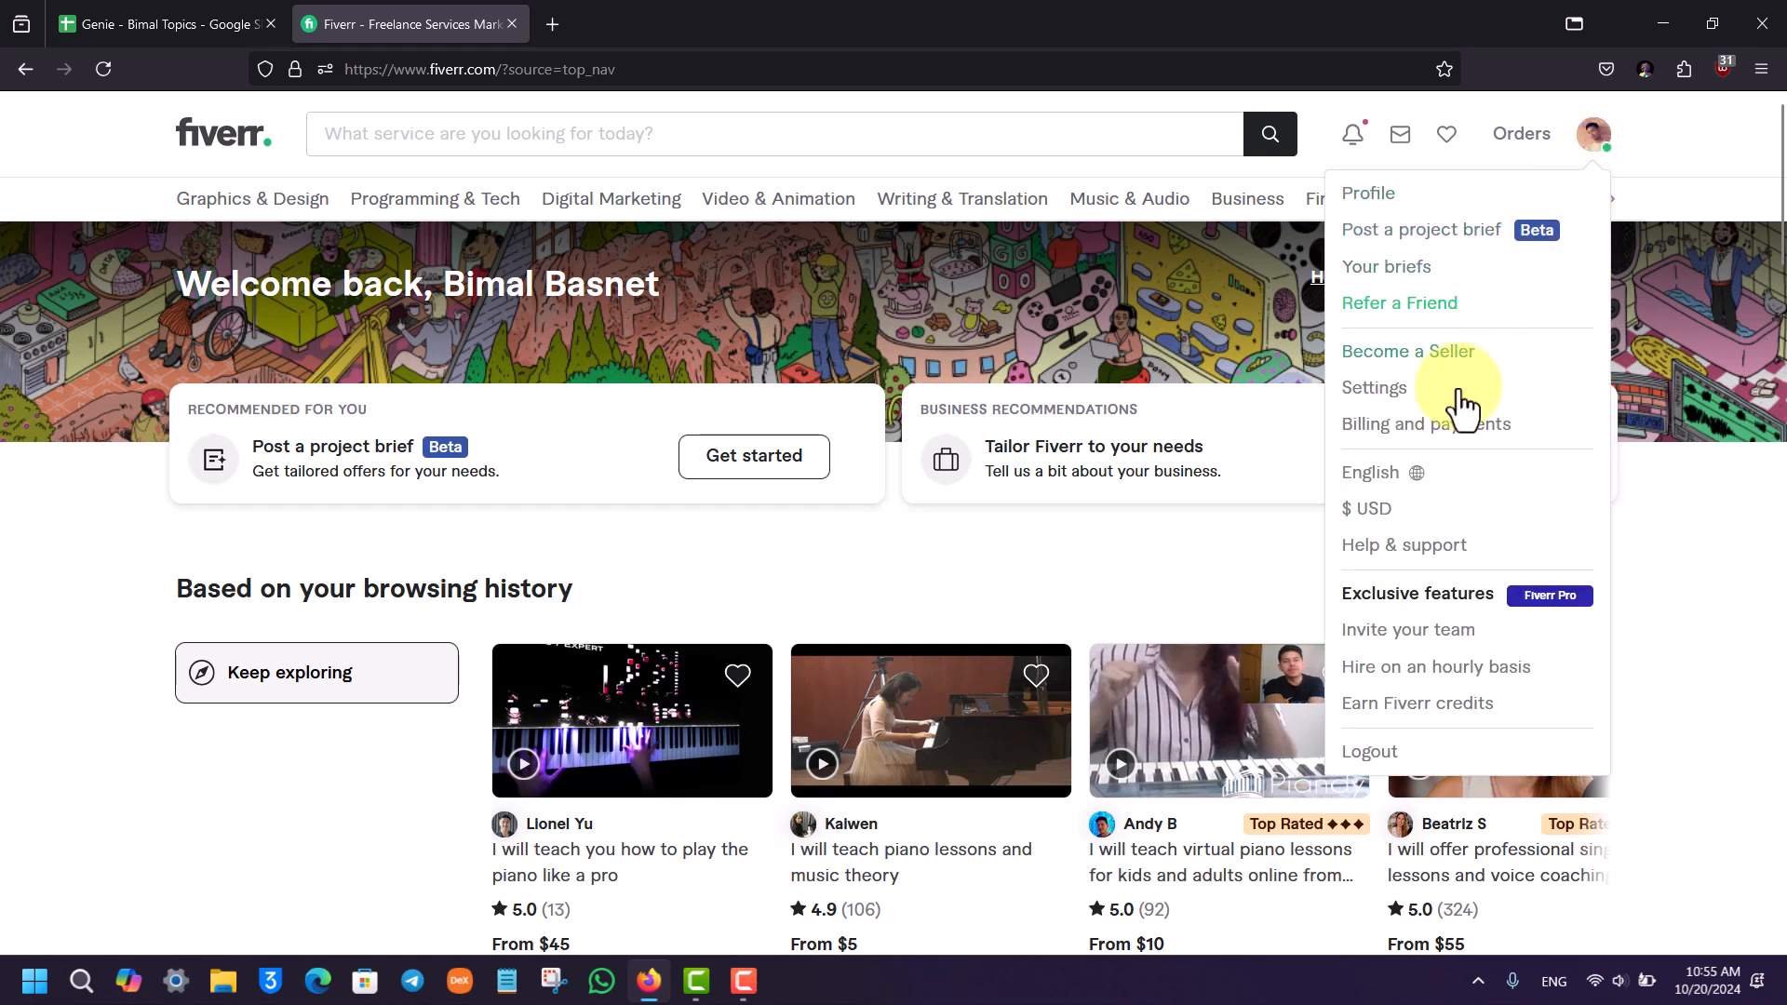
pyautogui.moveTo(1425, 422)
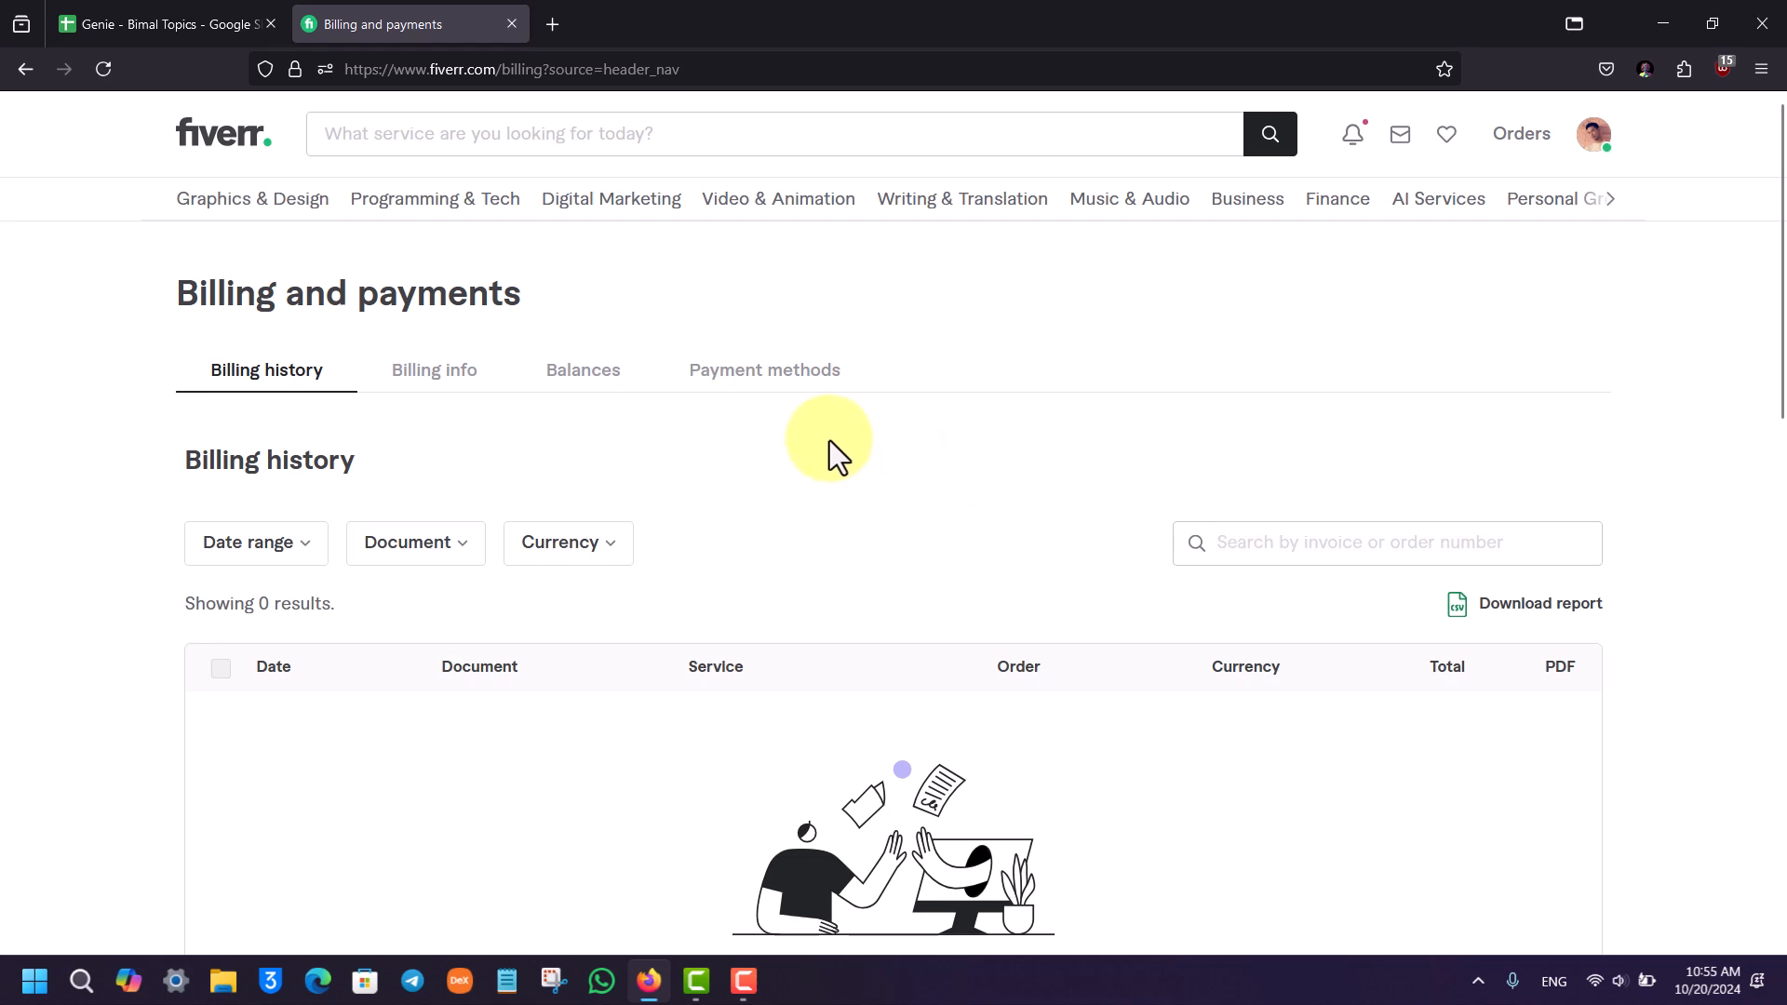
pyautogui.moveTo(775, 392)
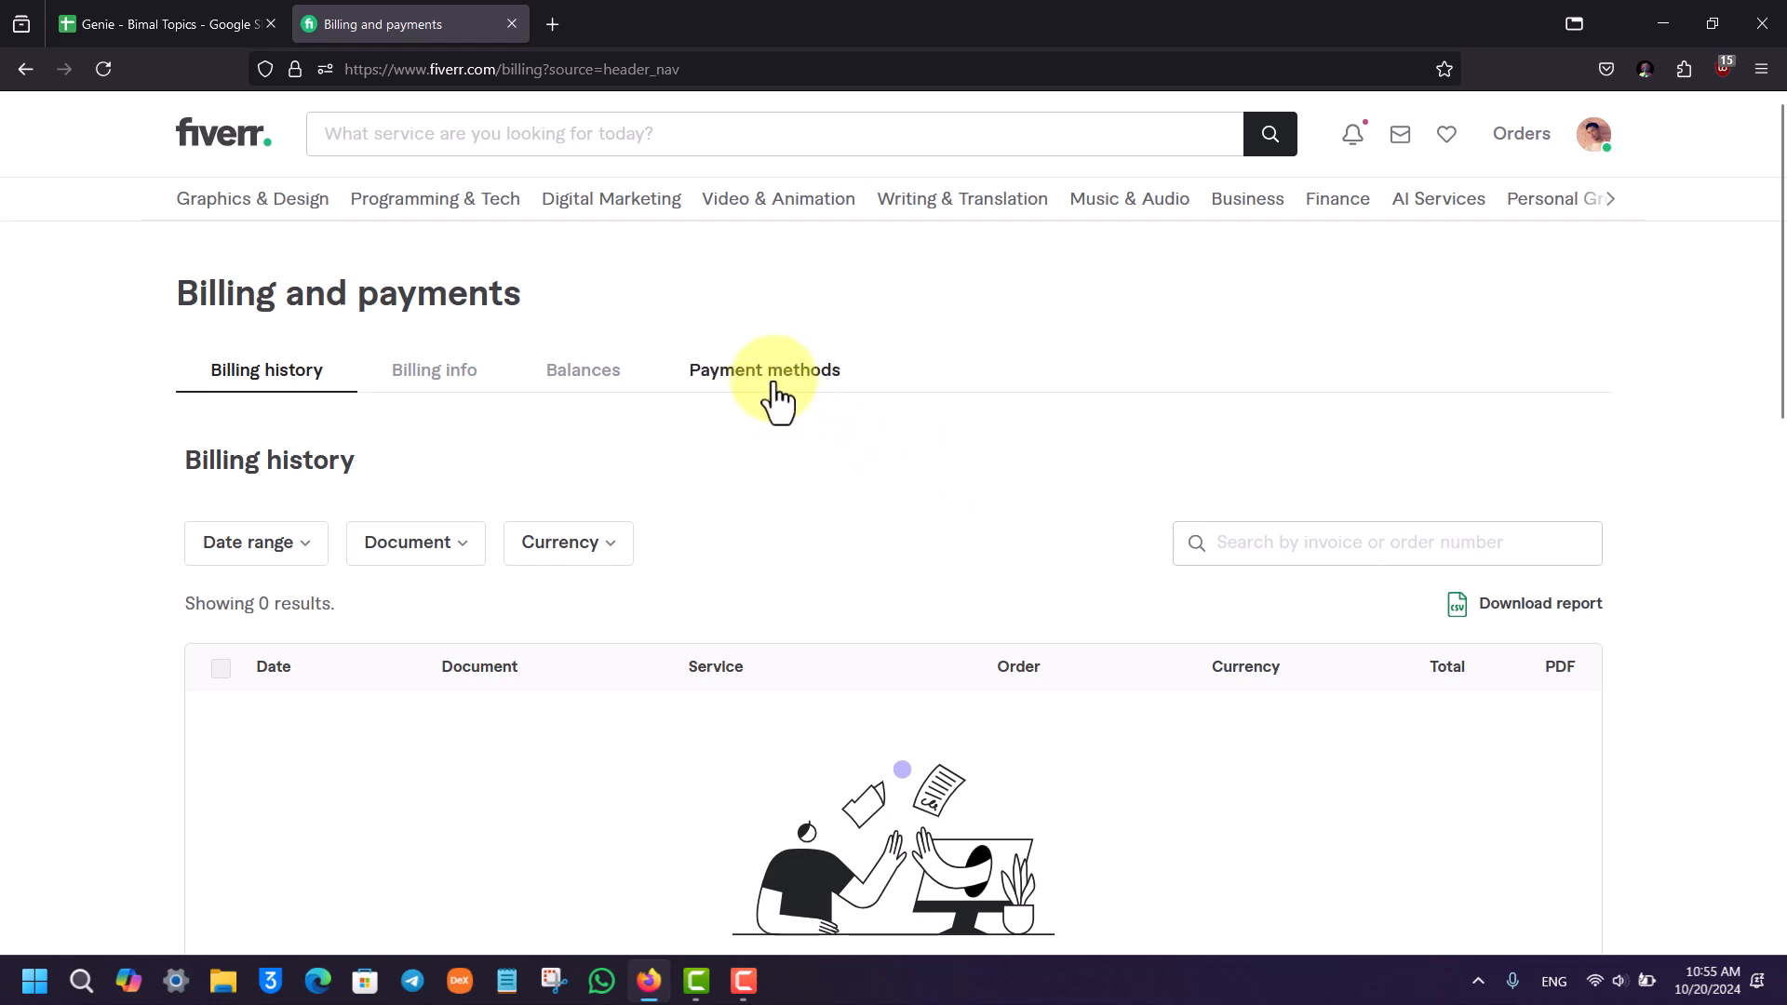
# Go to the Payment methods tab and start adding a new payment method.
pyautogui.click(763, 369)
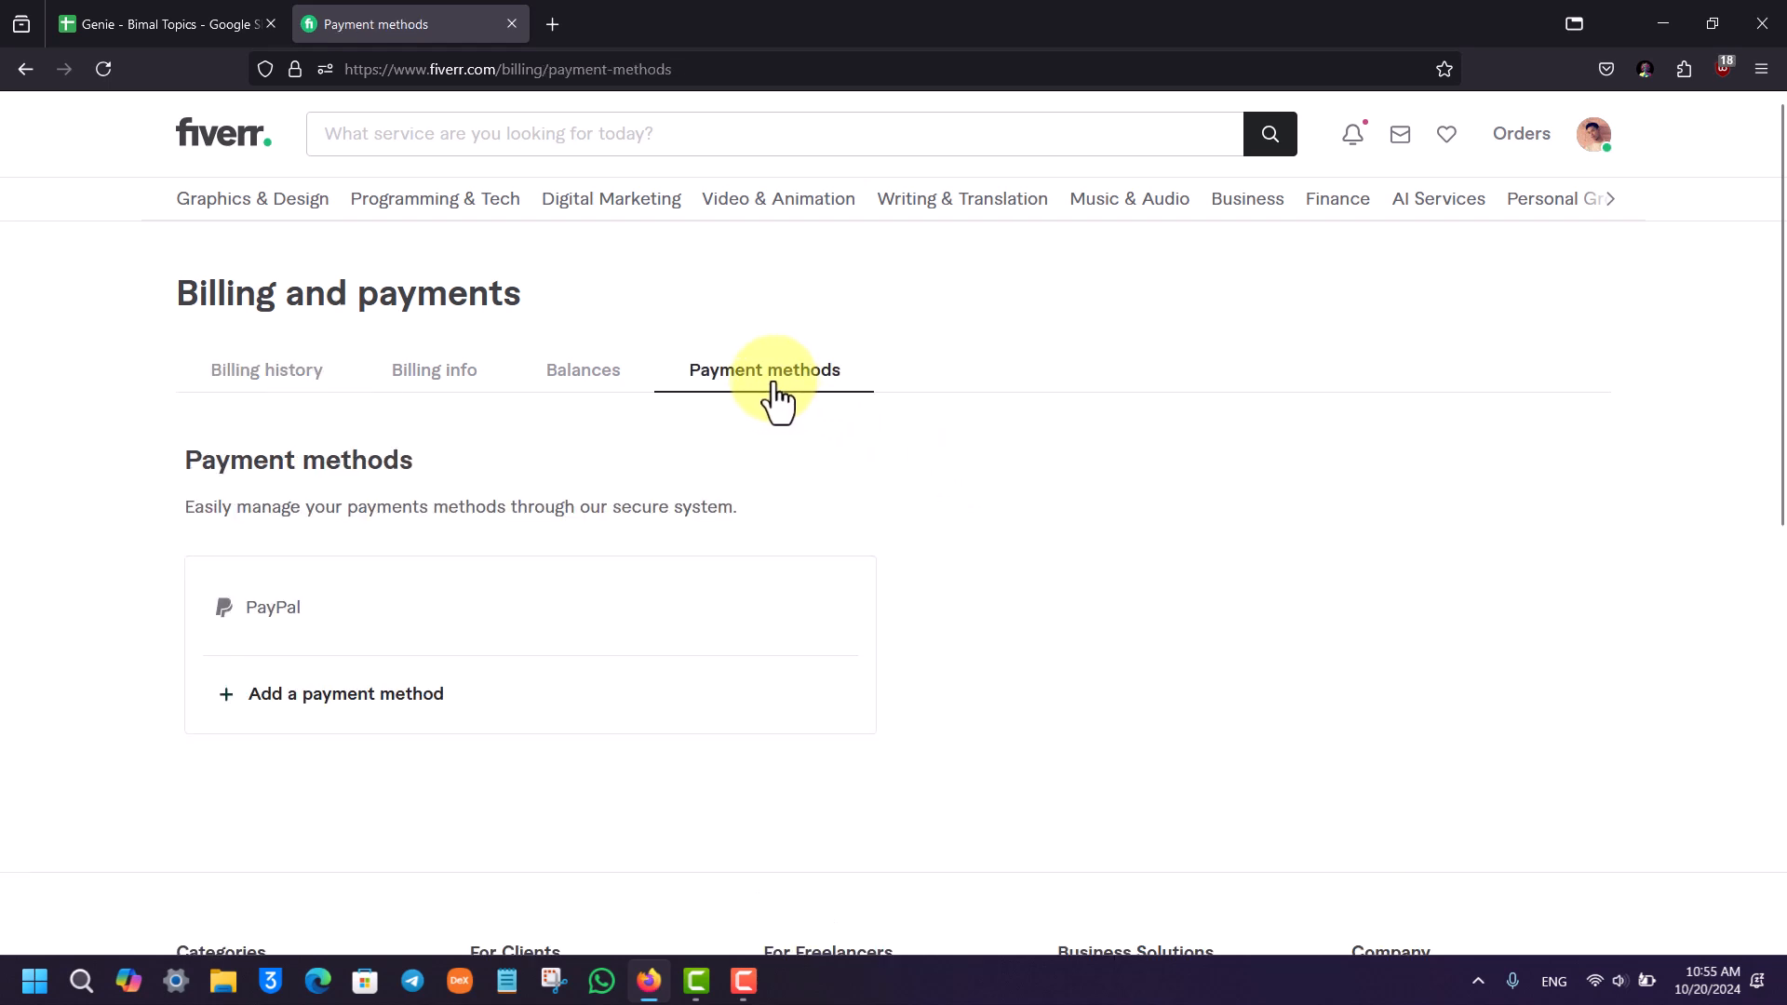
pyautogui.moveTo(279, 615)
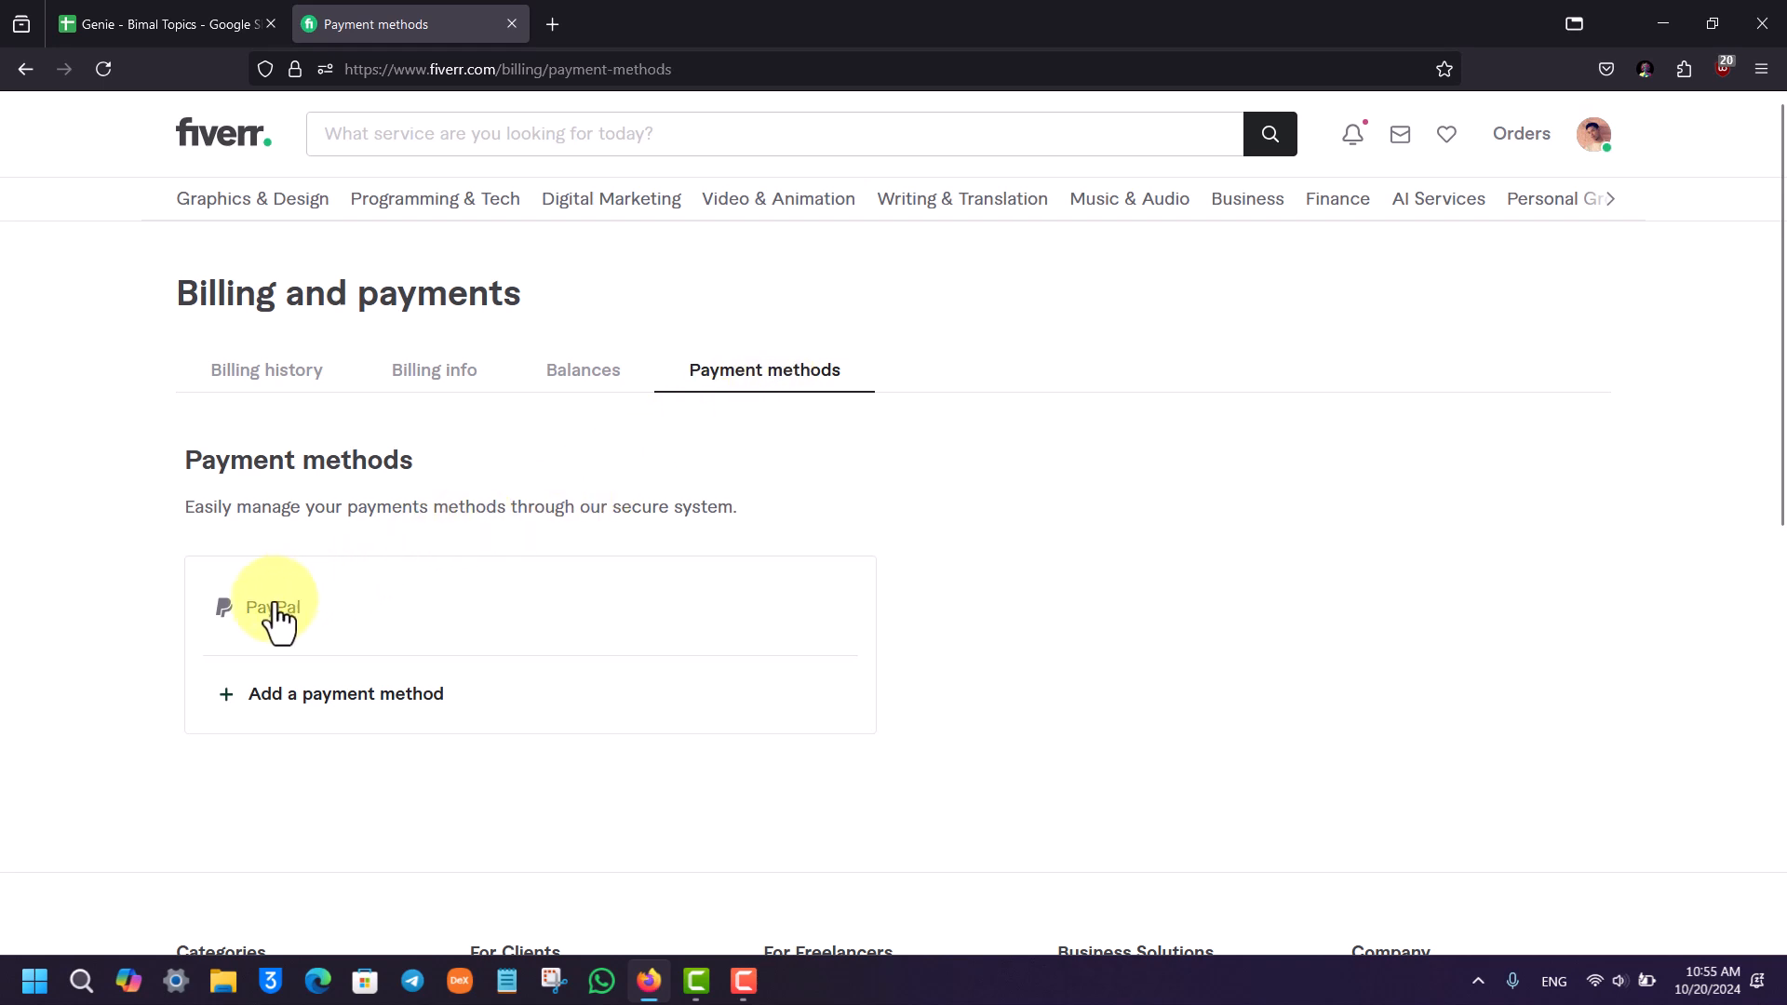
pyautogui.moveTo(264, 636)
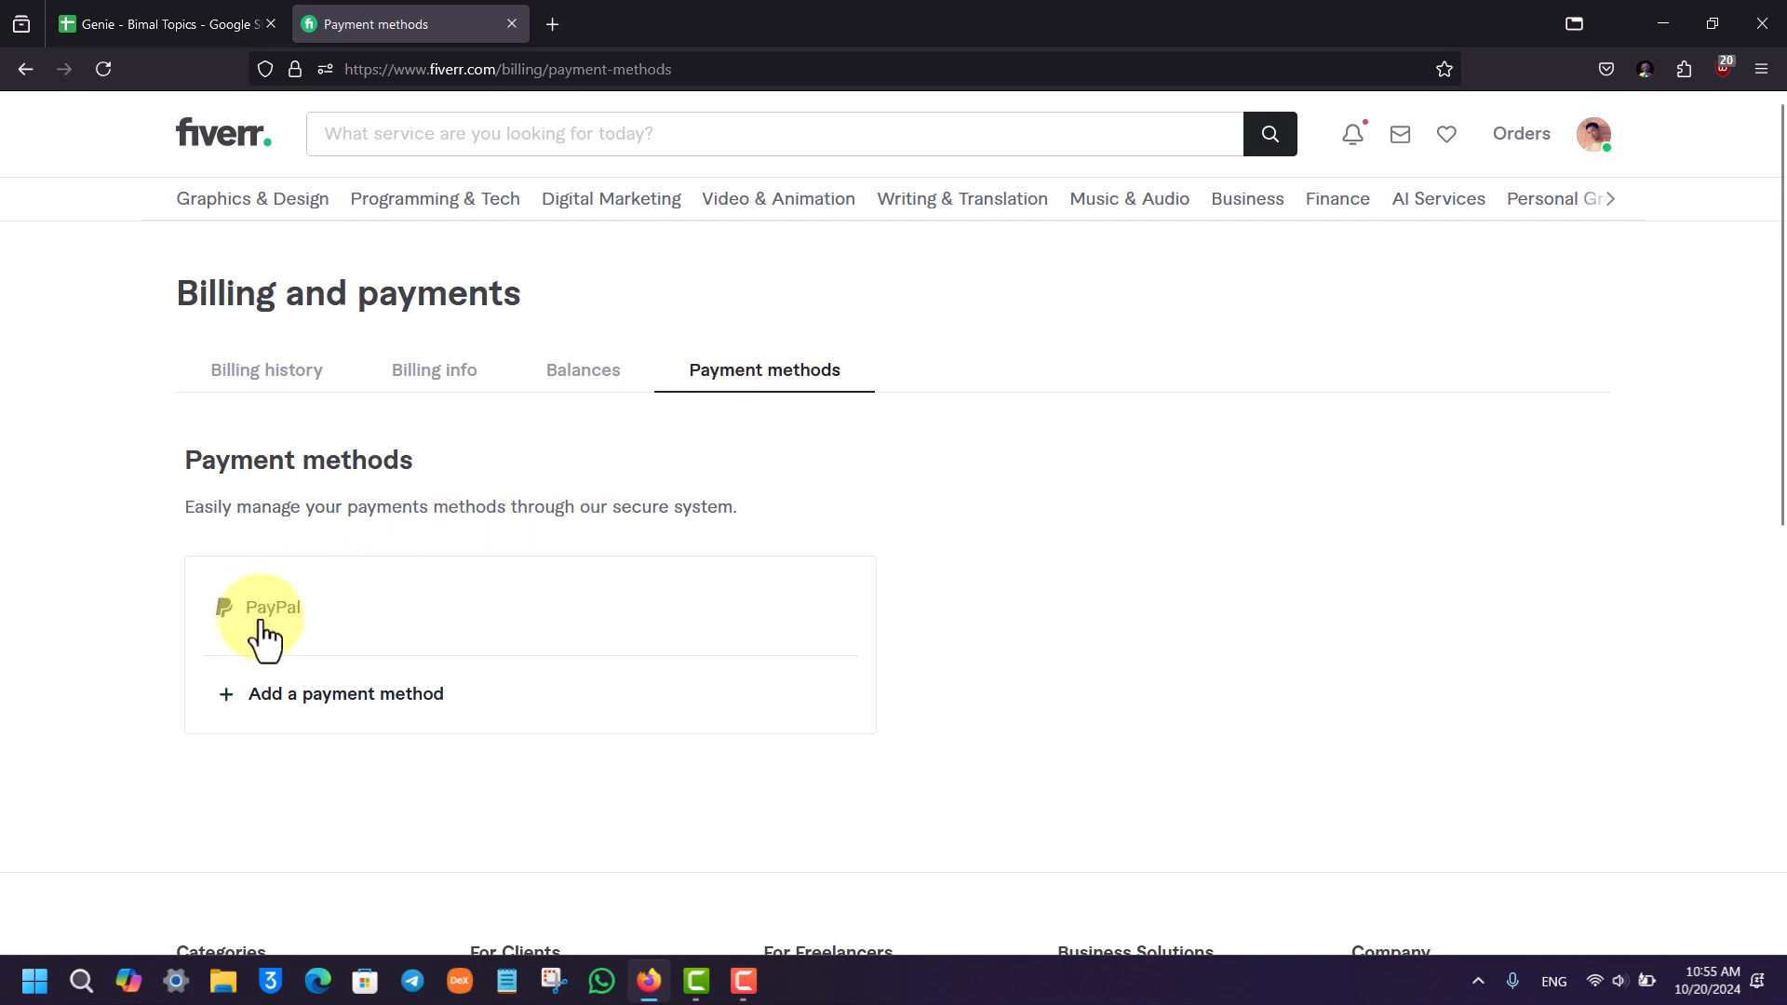
pyautogui.scroll(-3)
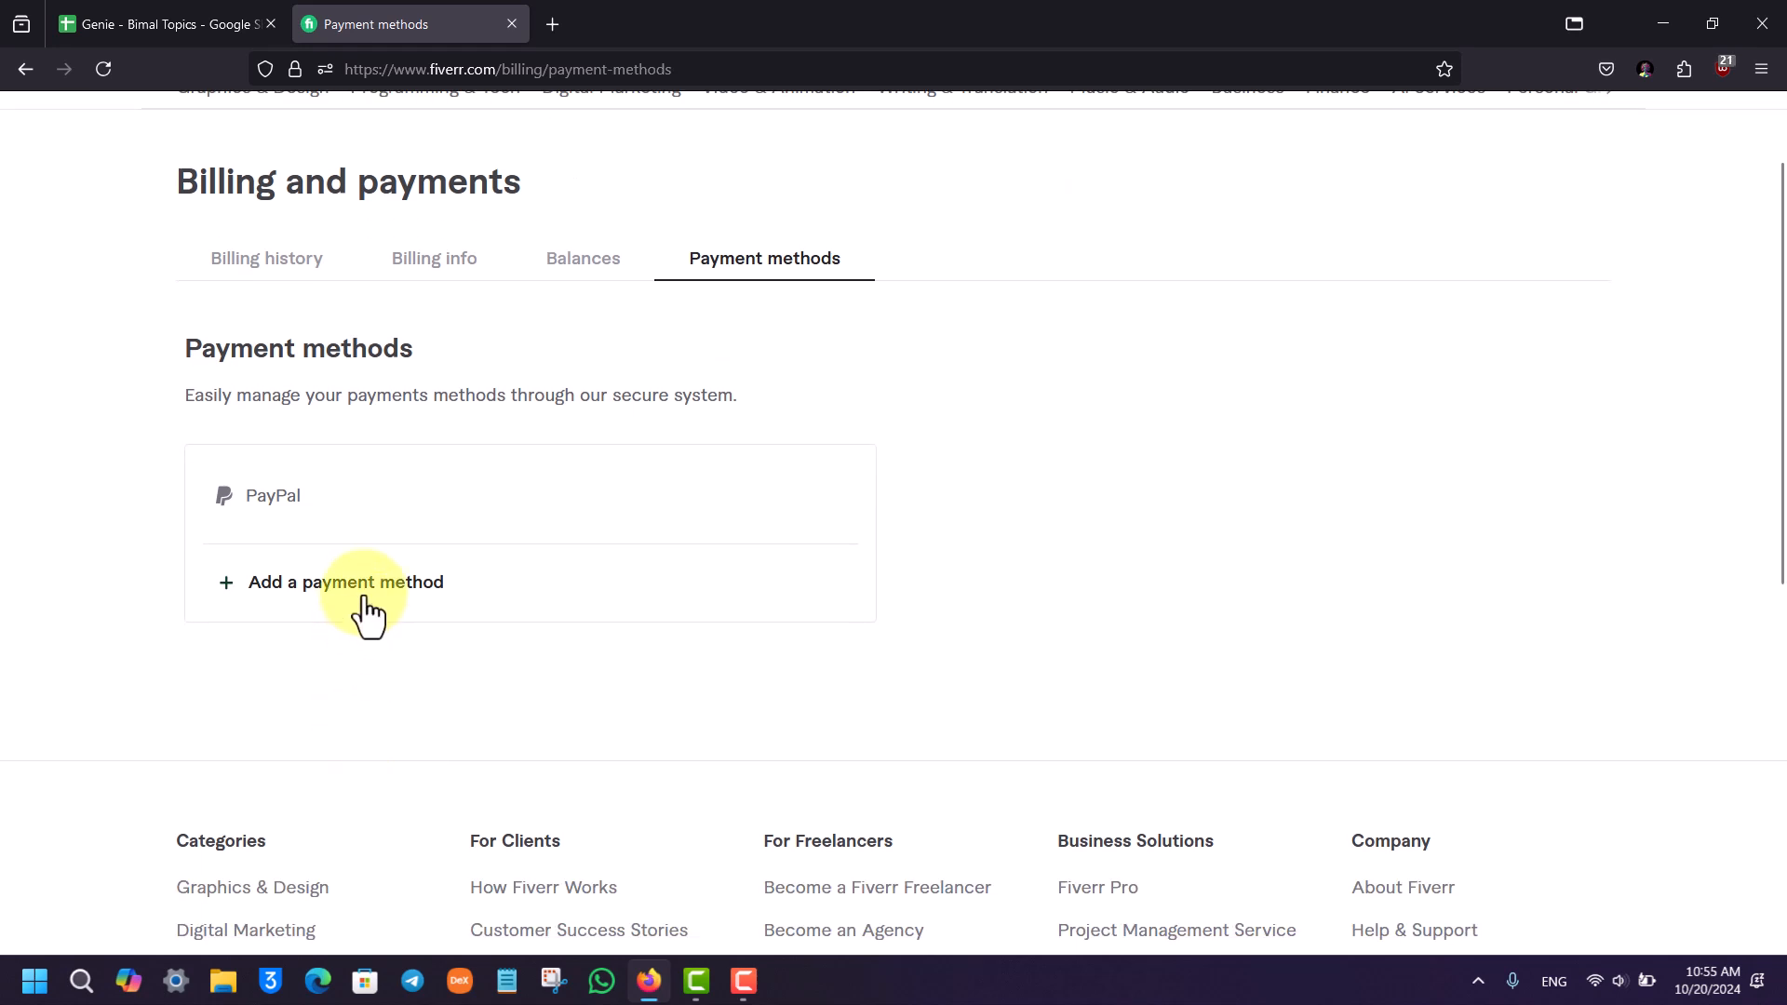
pyautogui.click(346, 583)
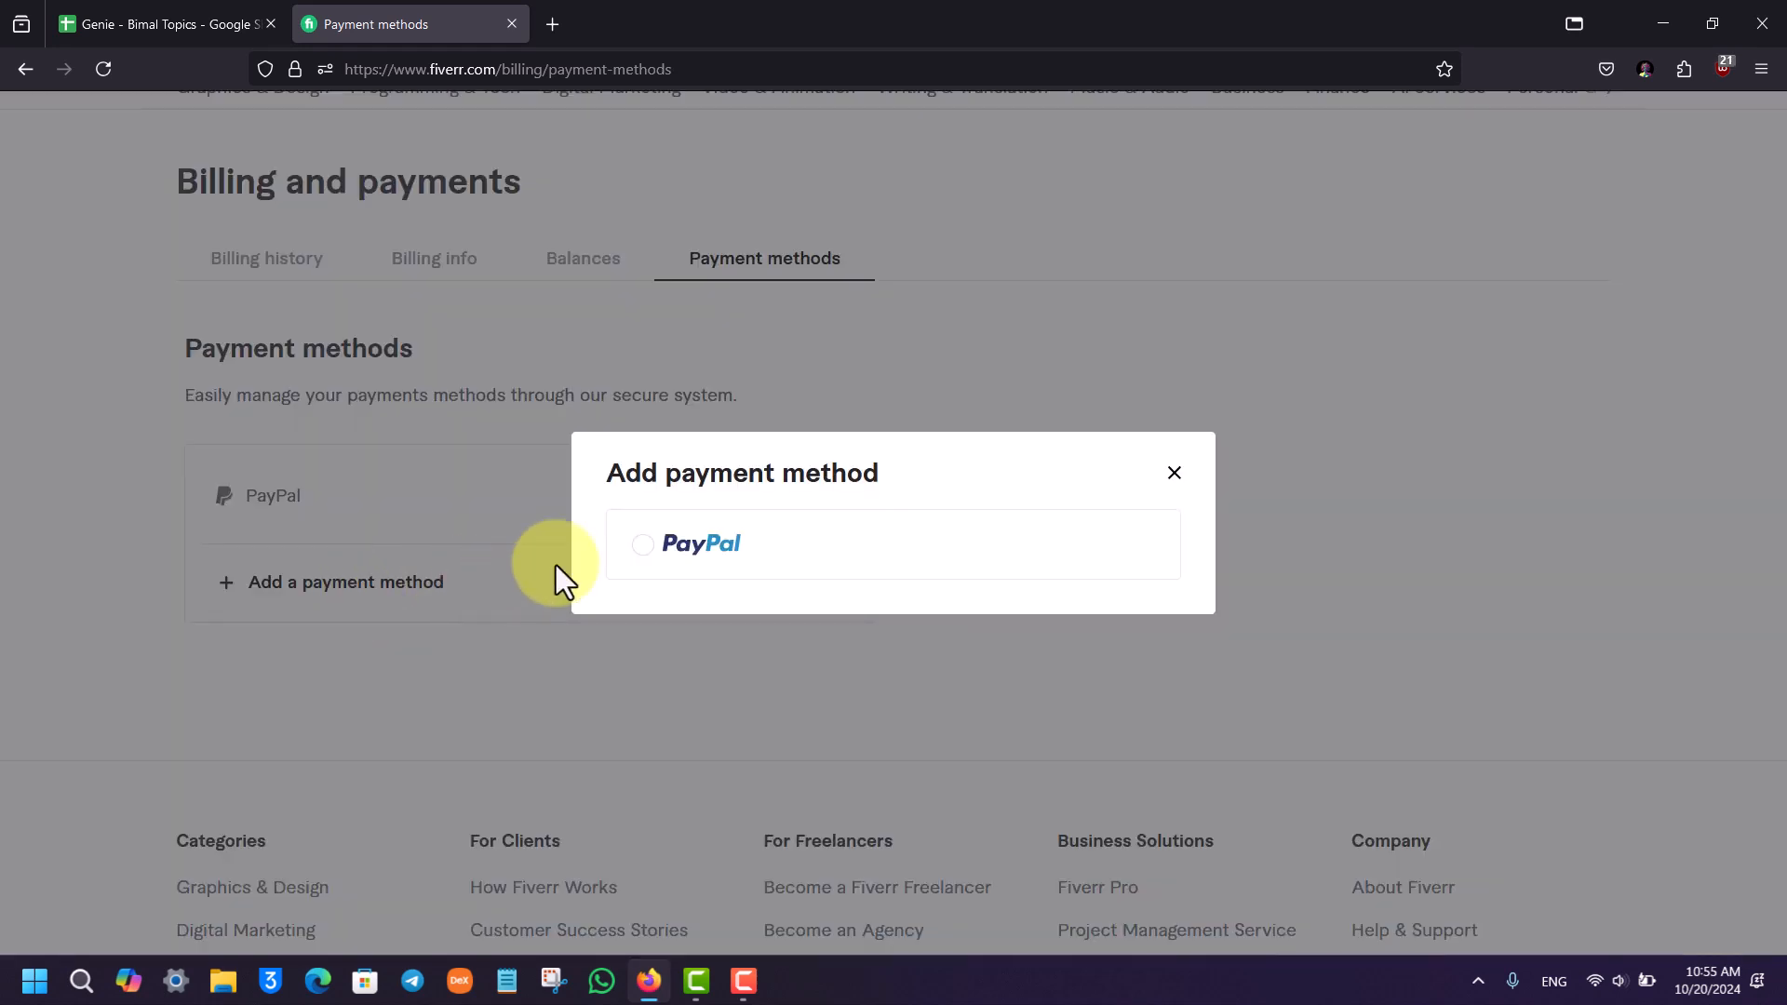
# Select PayPal, continue to PayPal's login window, then close that window.
pyautogui.click(644, 543)
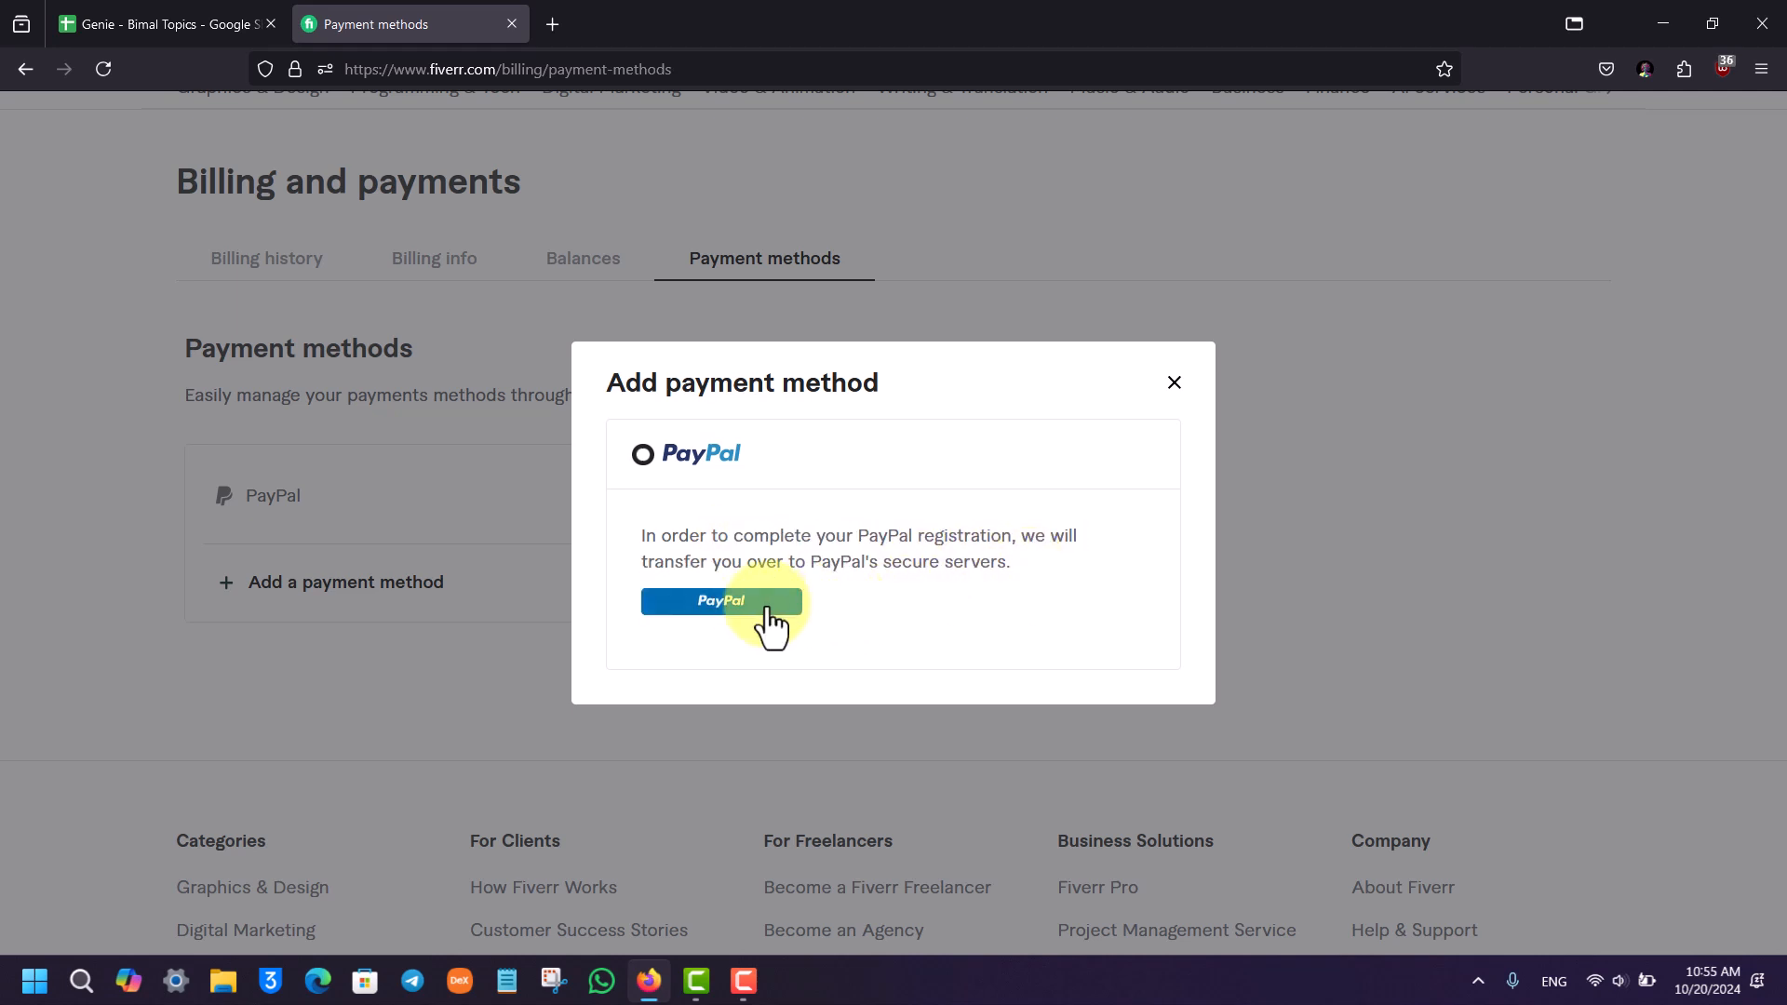
pyautogui.click(720, 600)
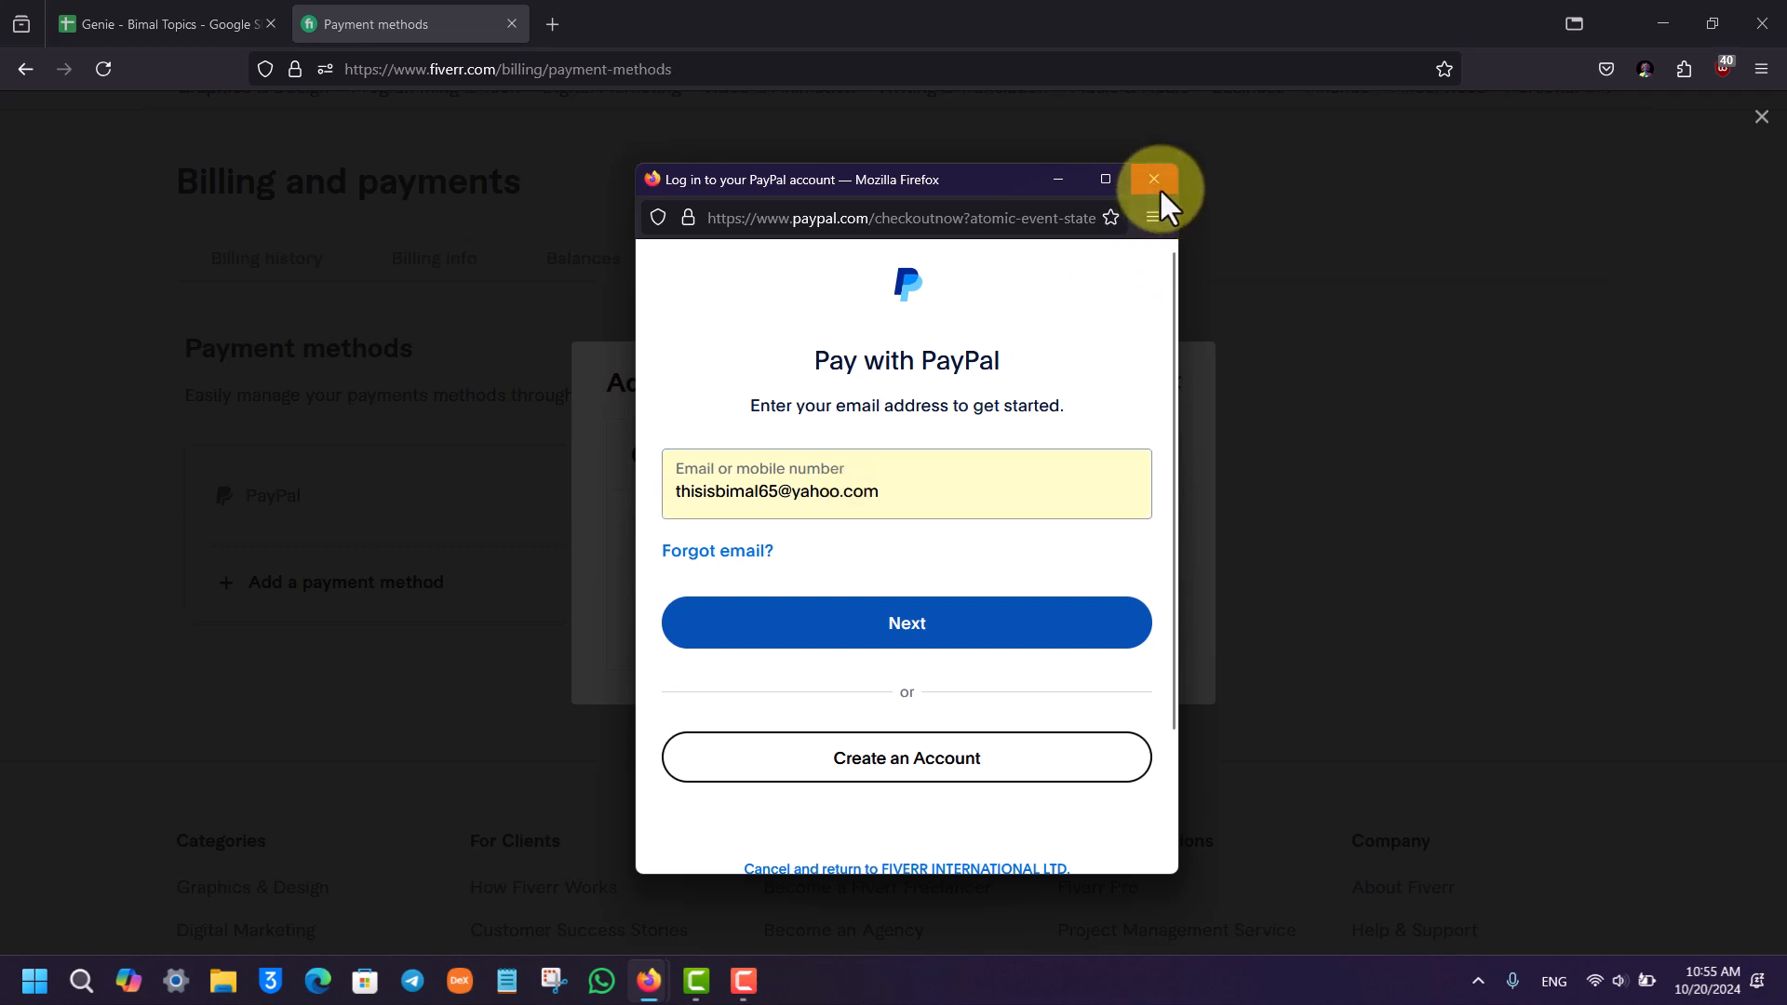
pyautogui.click(1151, 179)
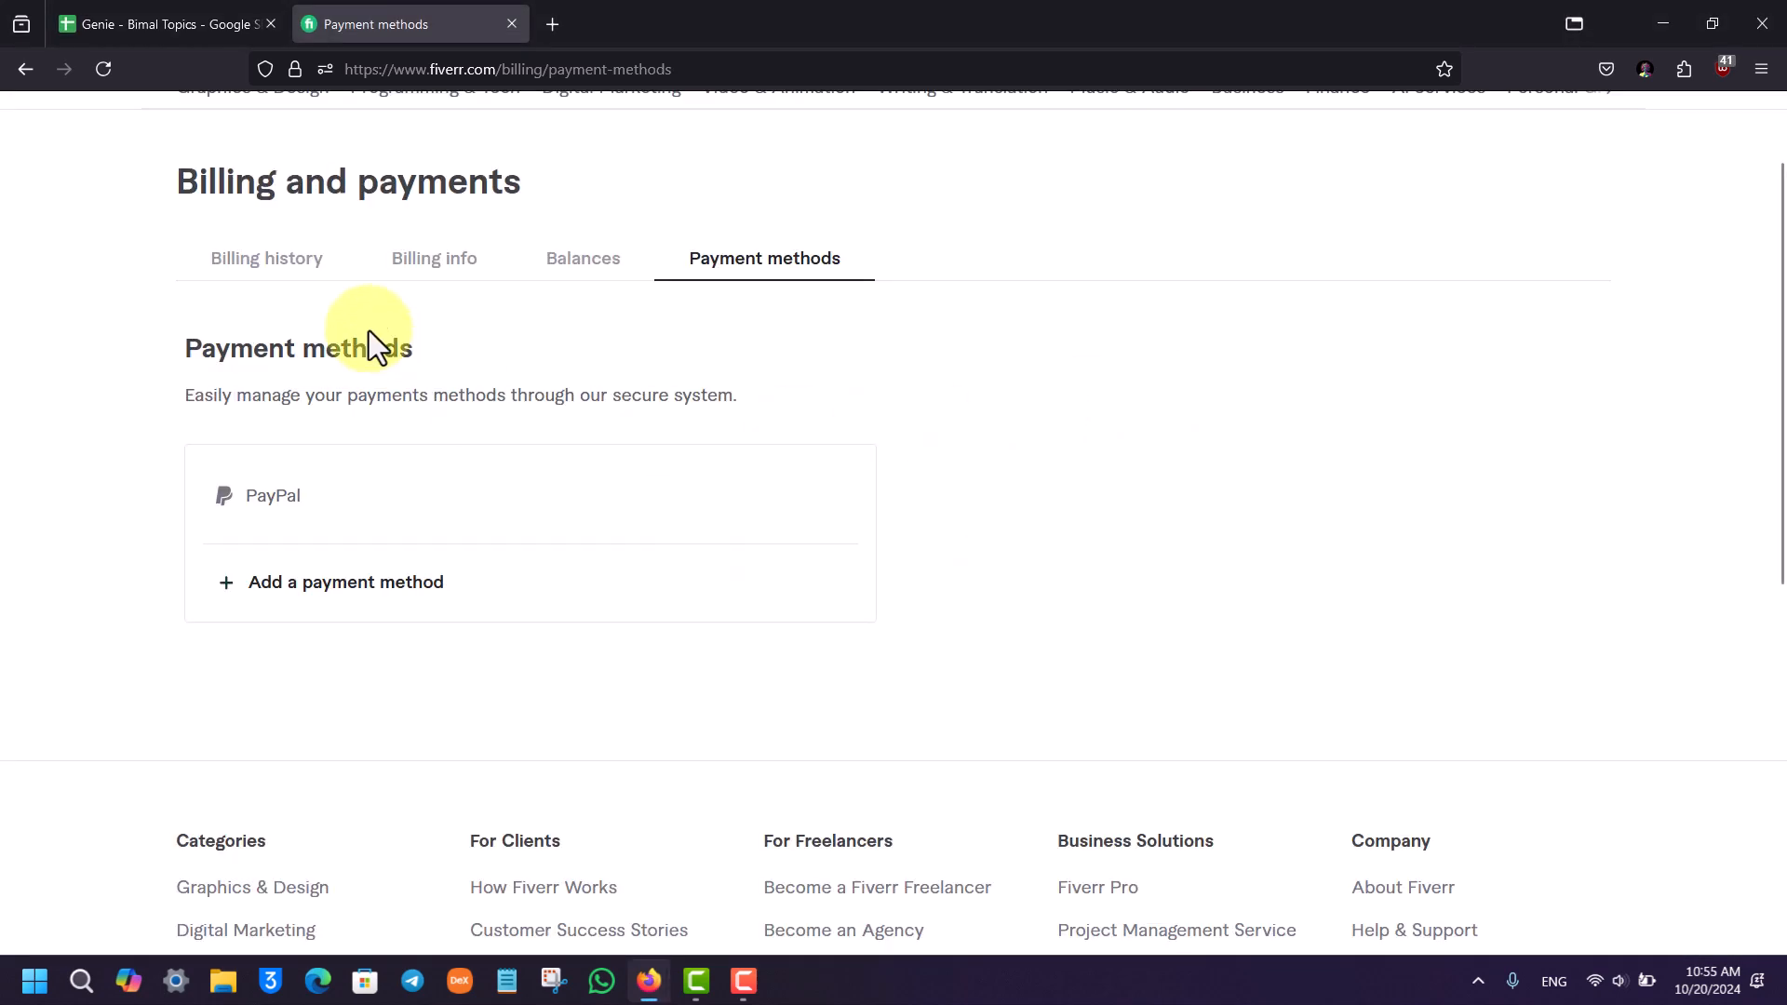
# View the Billing info and Billing history sections, then return to the Fiverr home page.
pyautogui.click(433, 258)
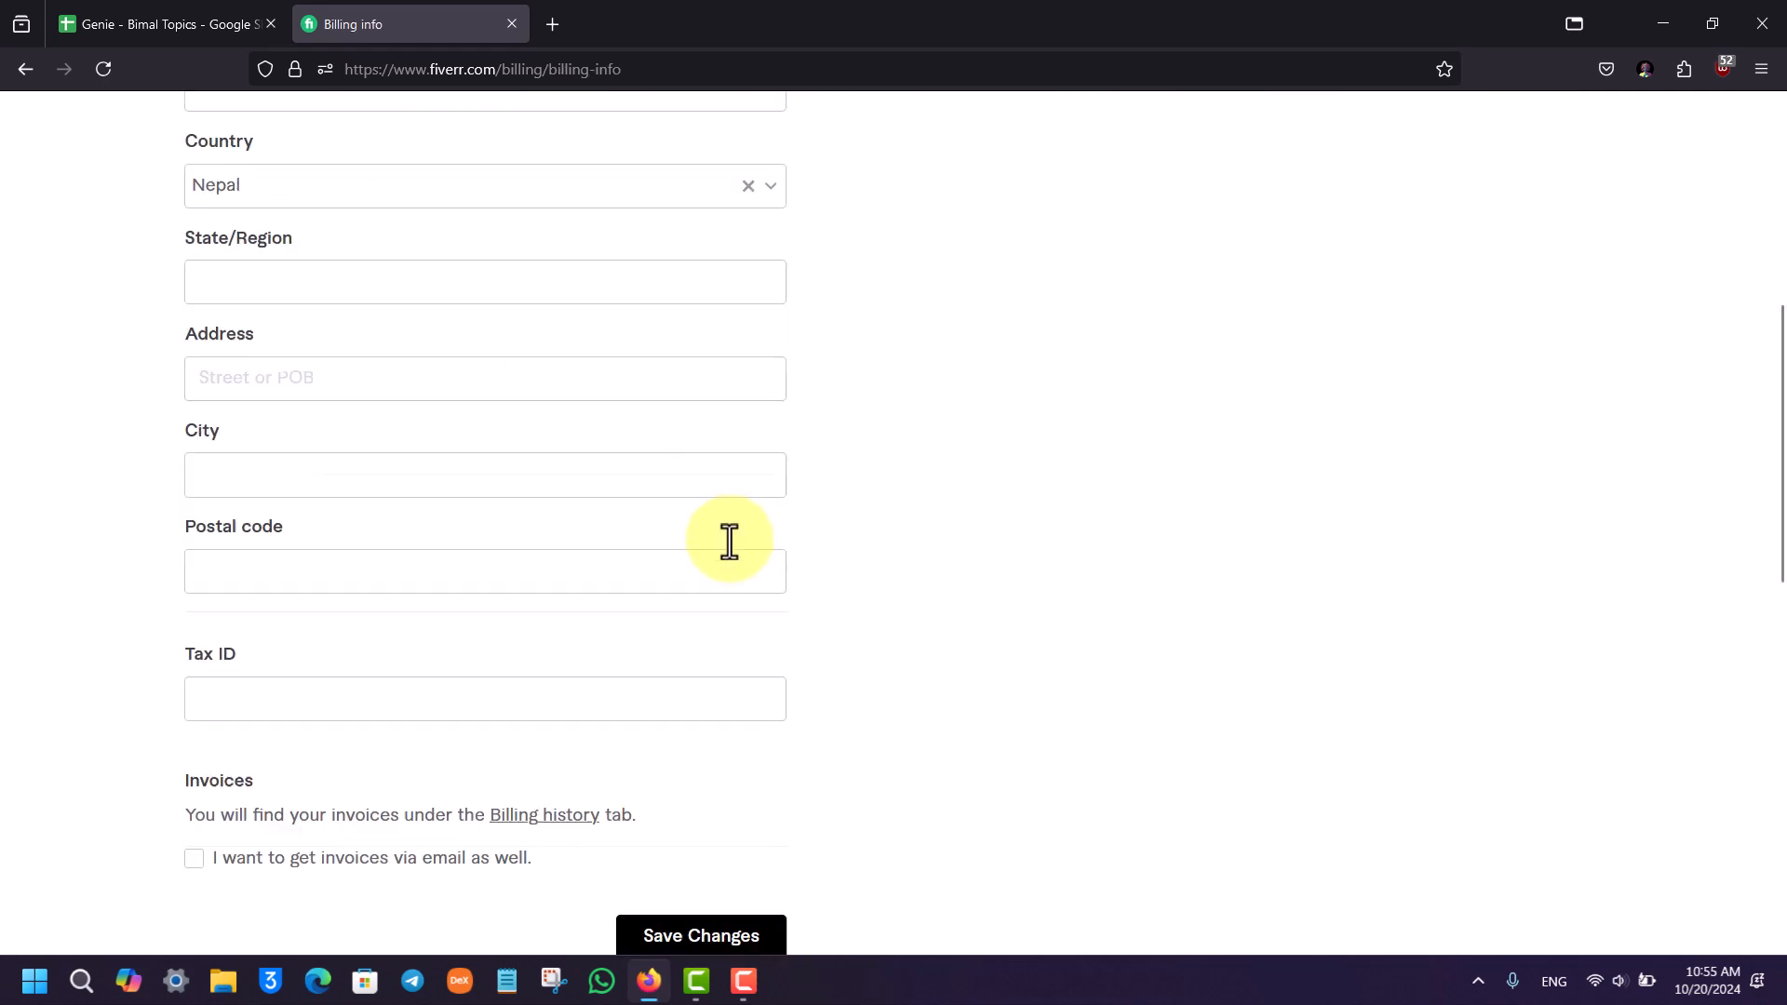
pyautogui.click(543, 813)
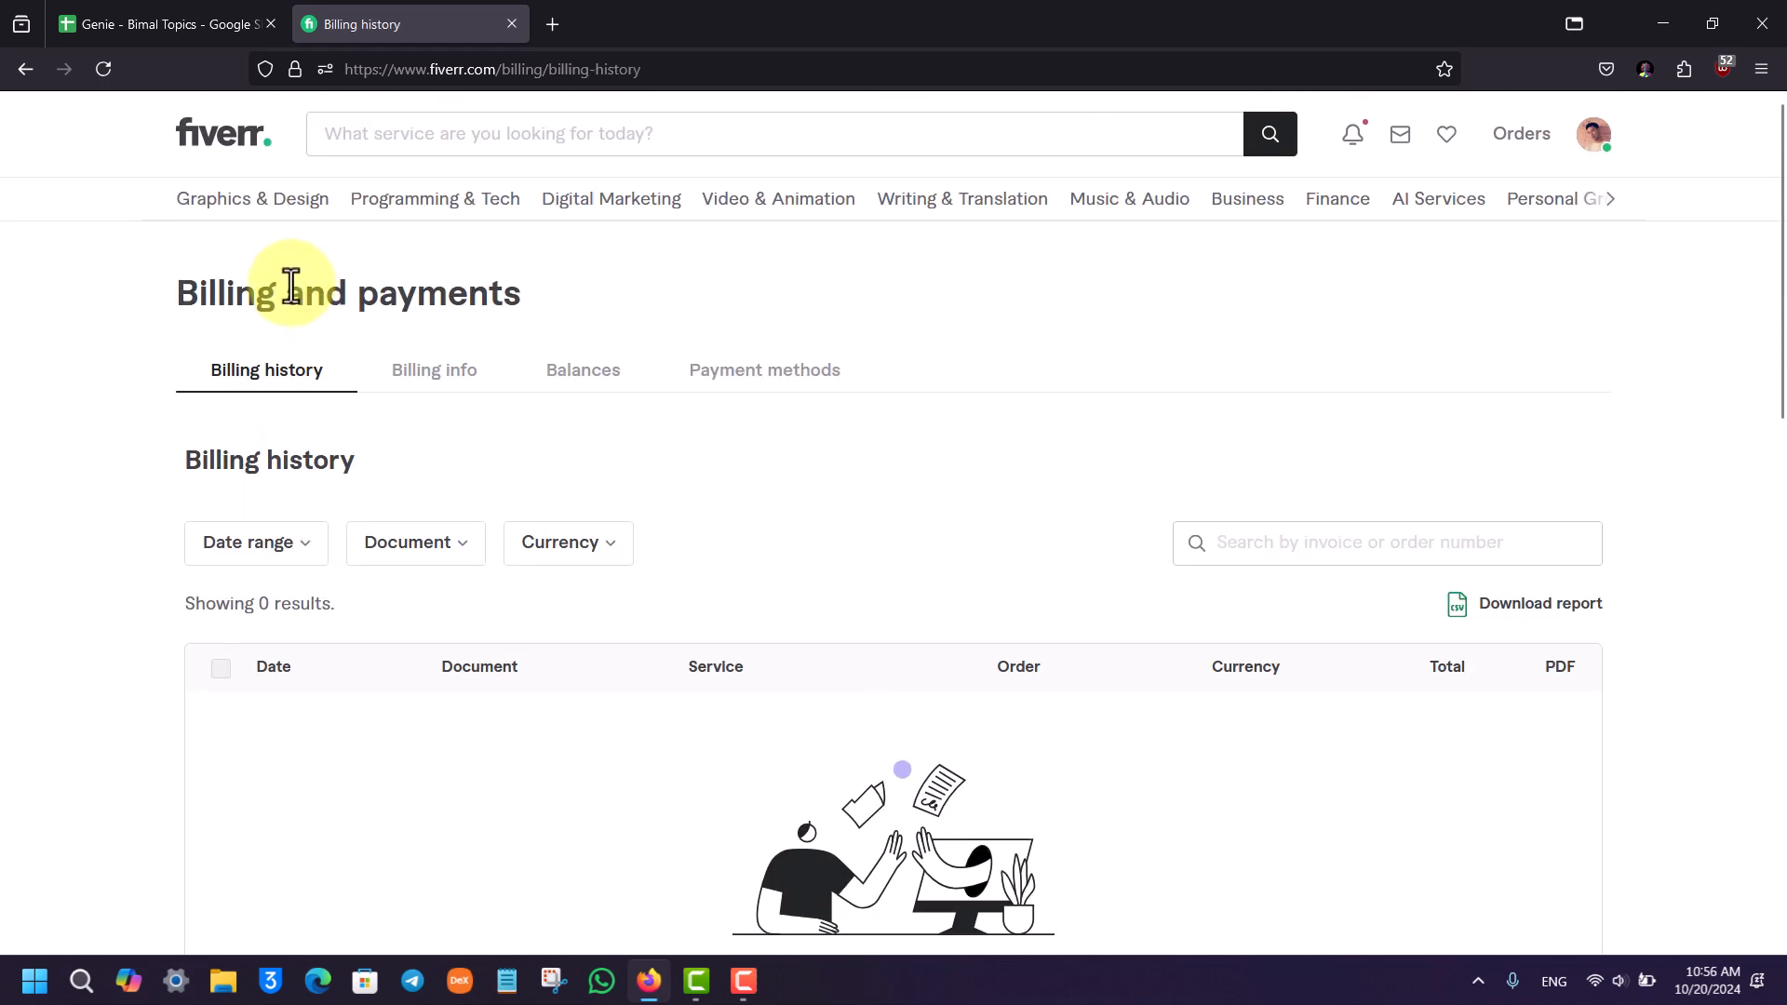
pyautogui.click(223, 133)
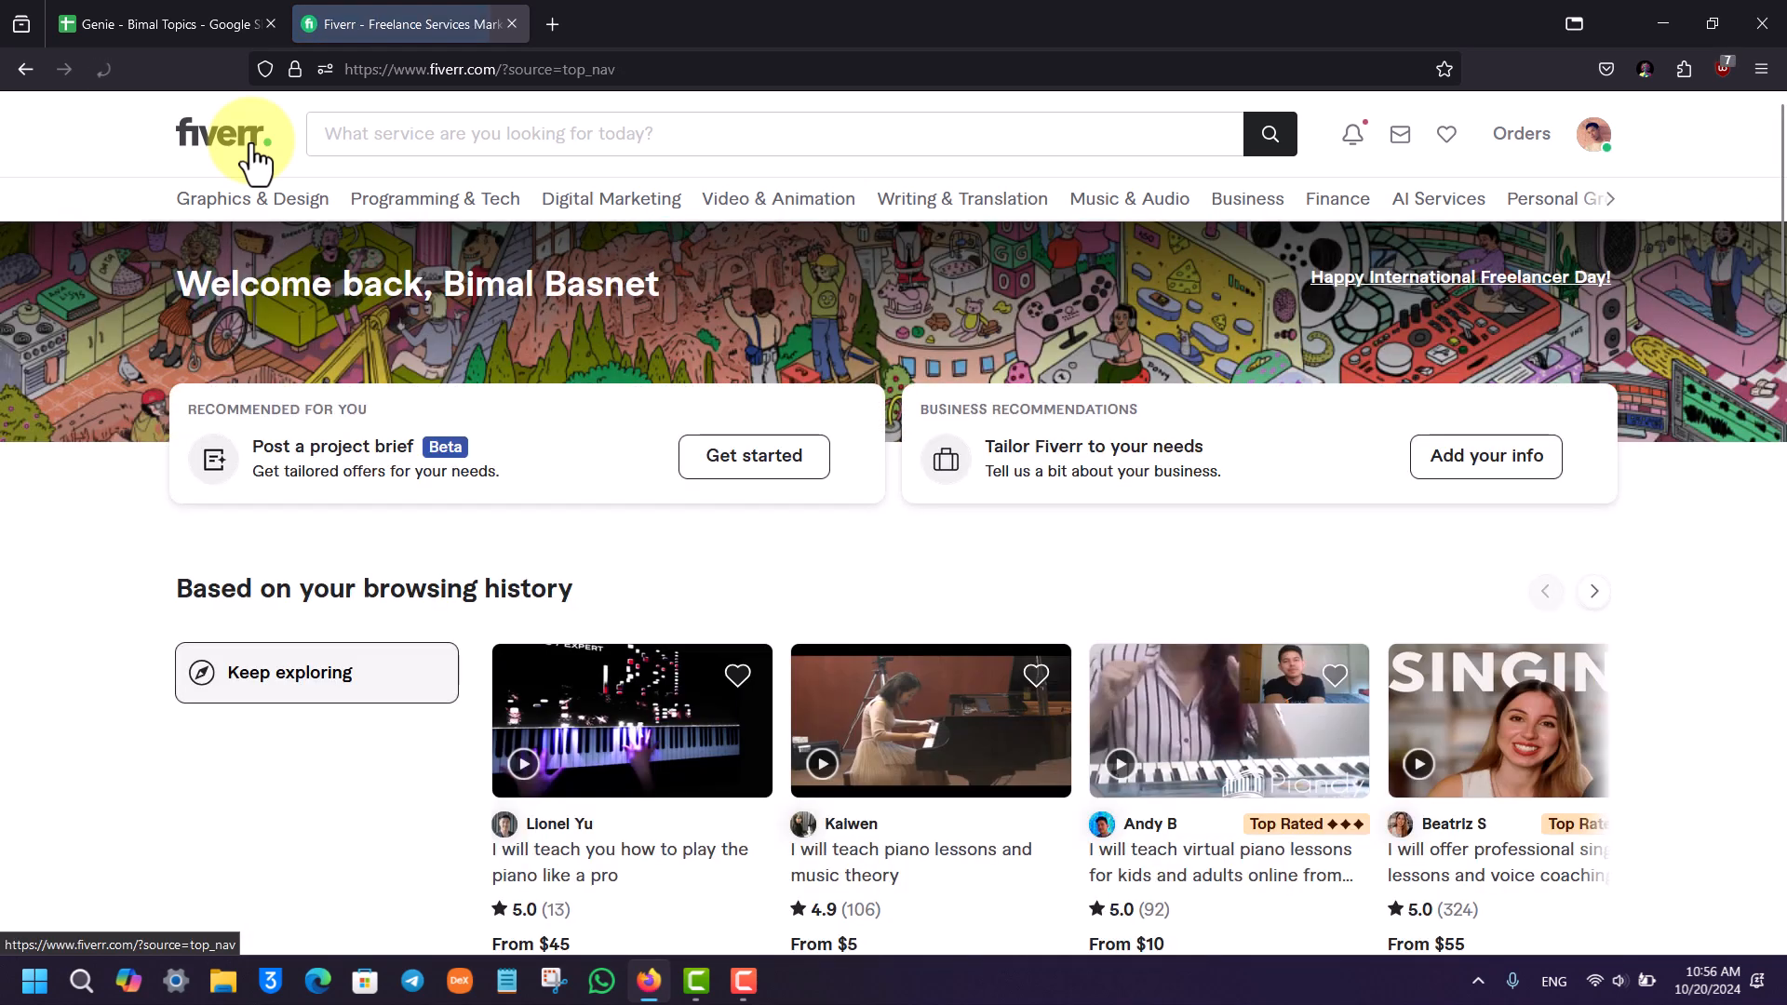
pyautogui.moveTo(1676, 585)
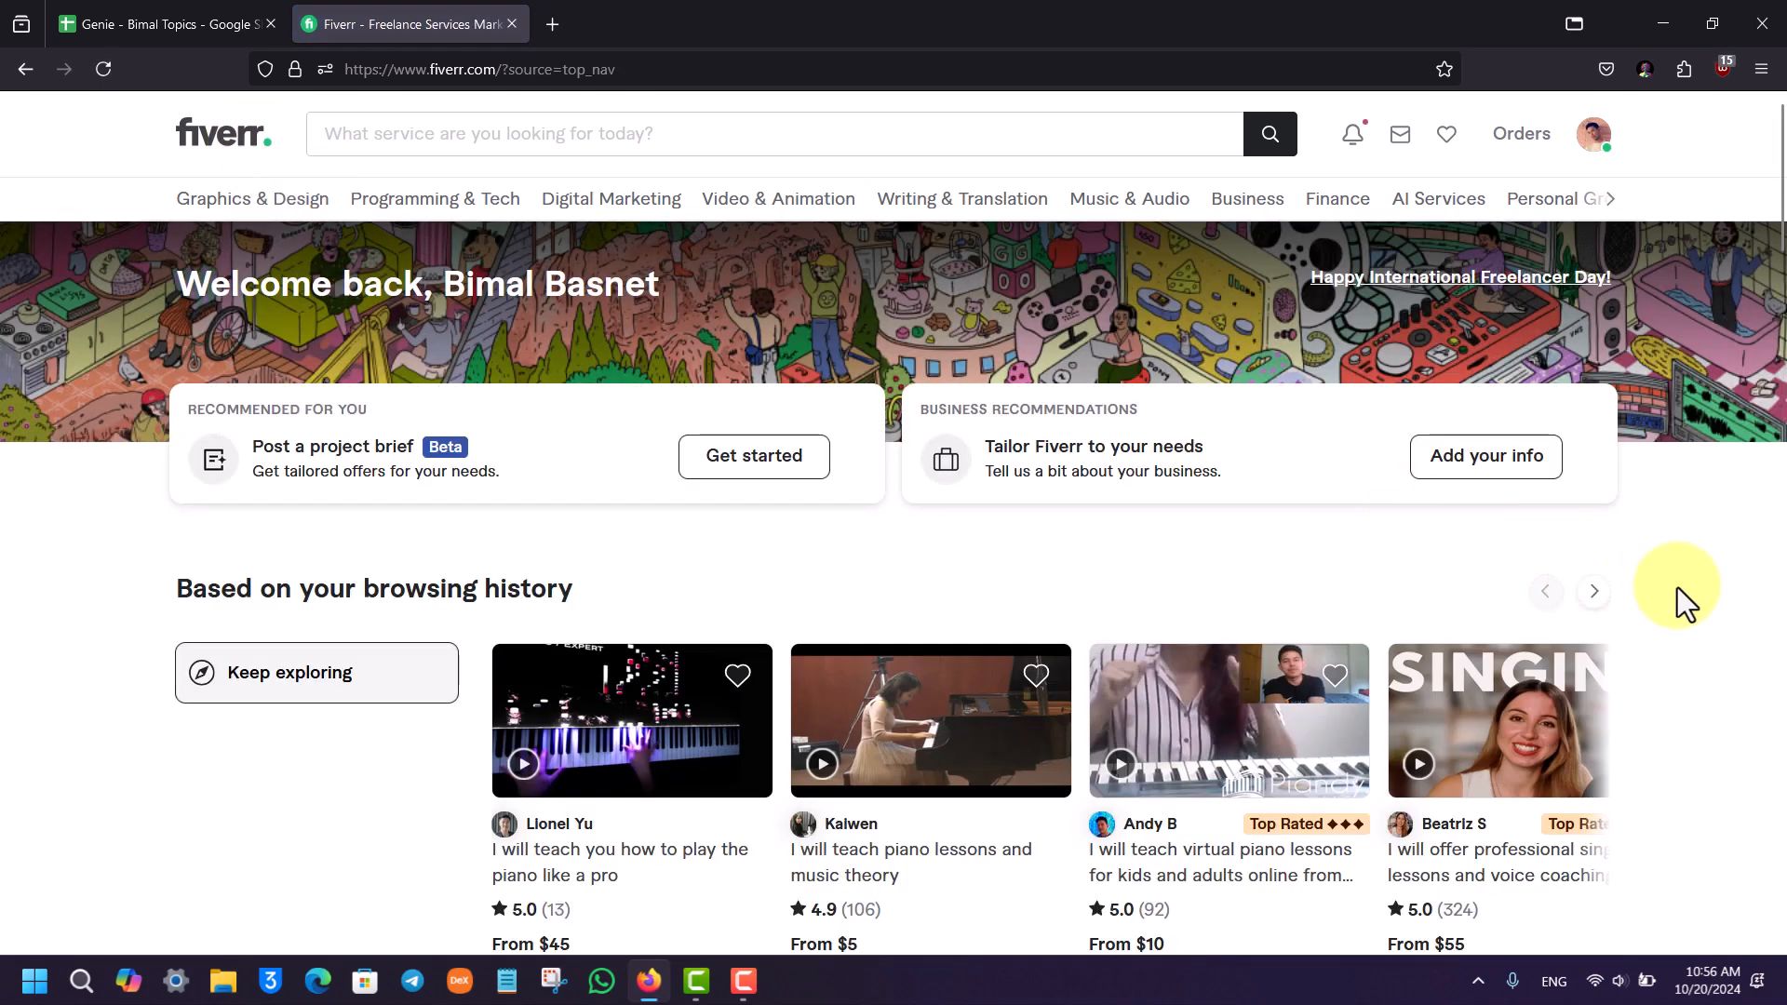
pyautogui.moveTo(1701, 678)
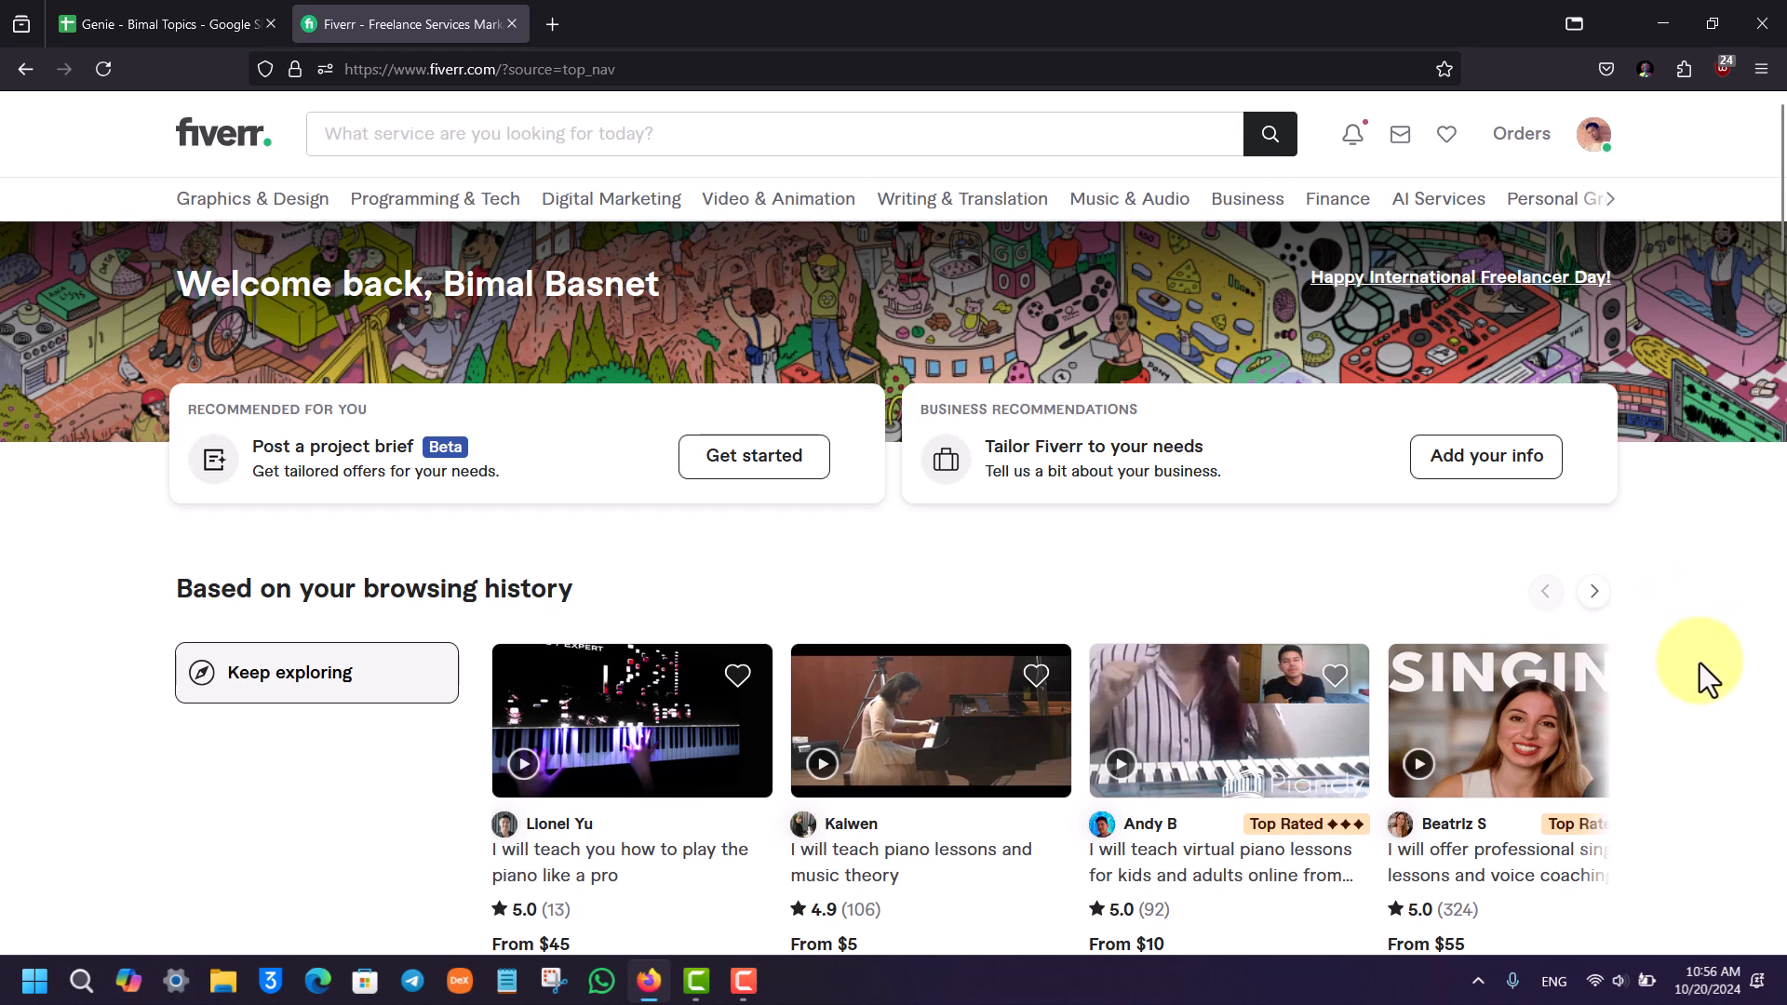
pyautogui.moveTo(1711, 703)
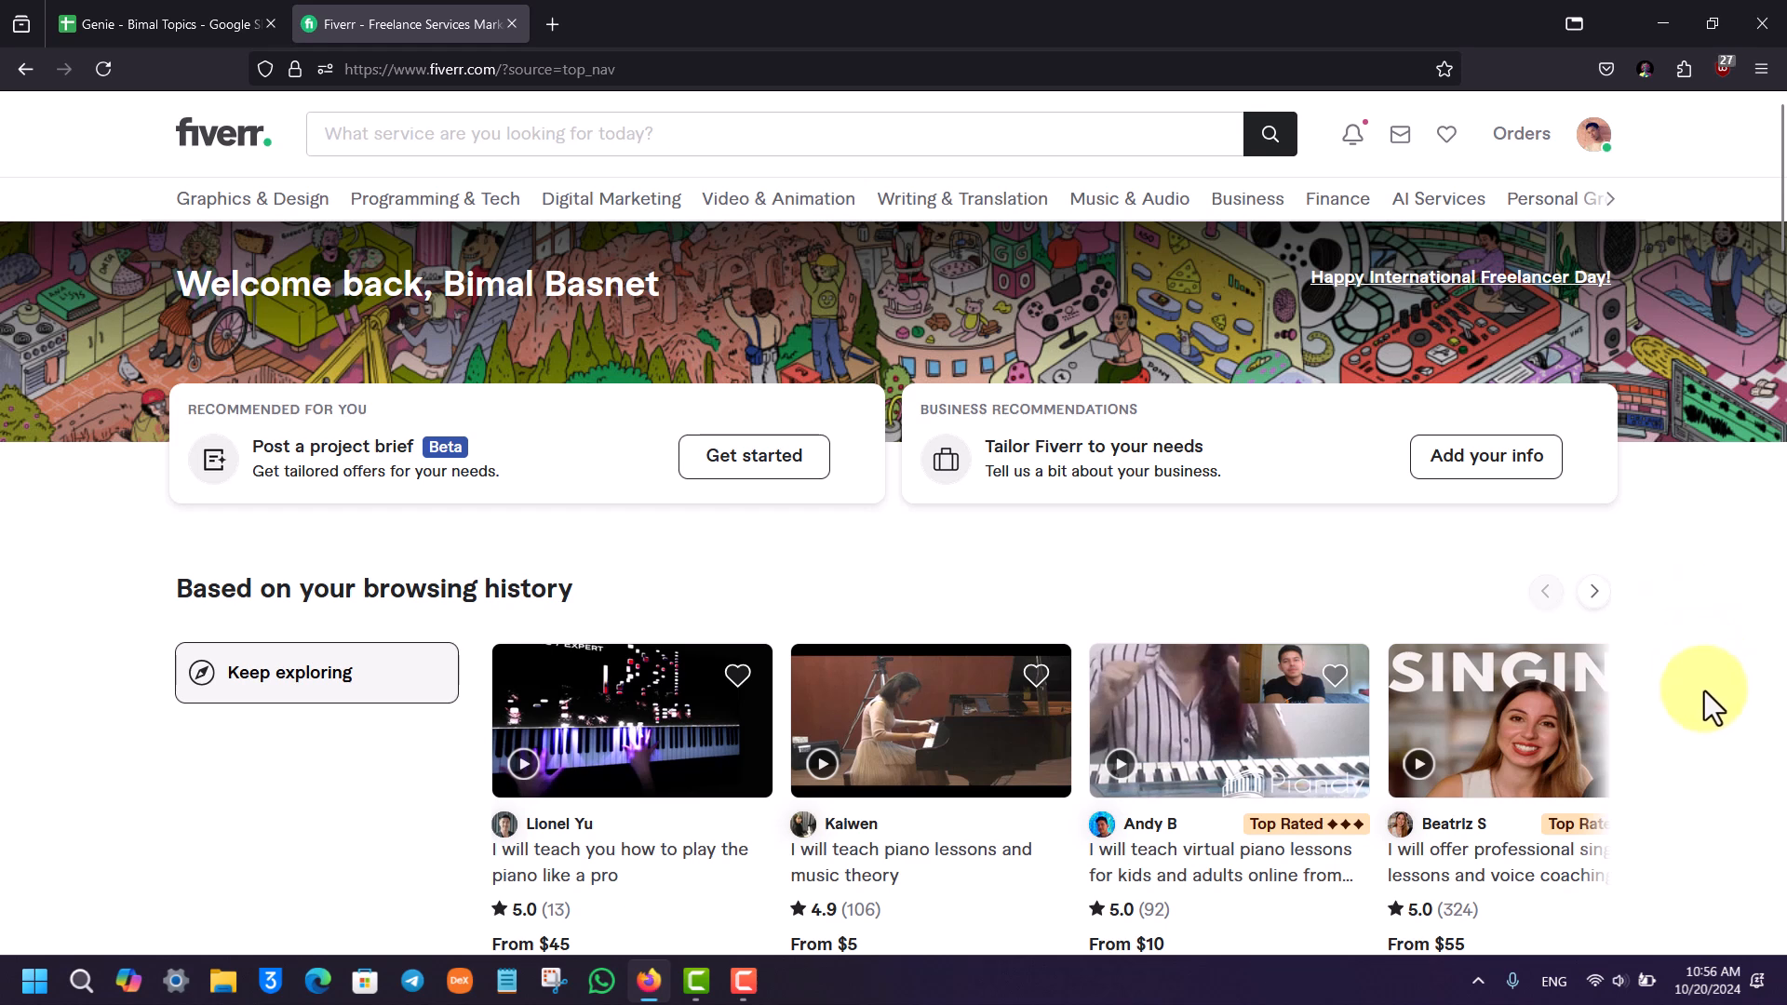